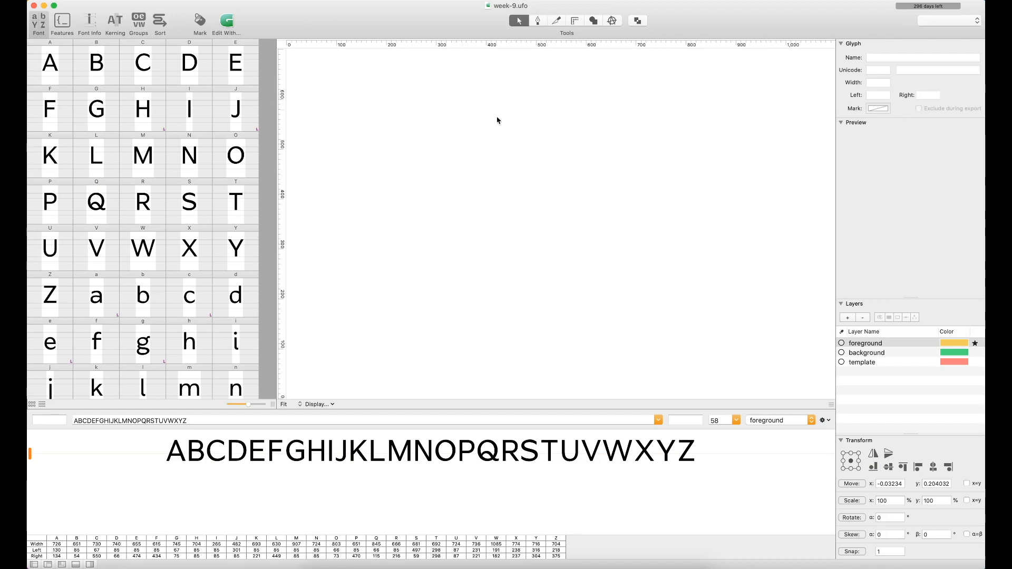
mouse_move(670, 20)
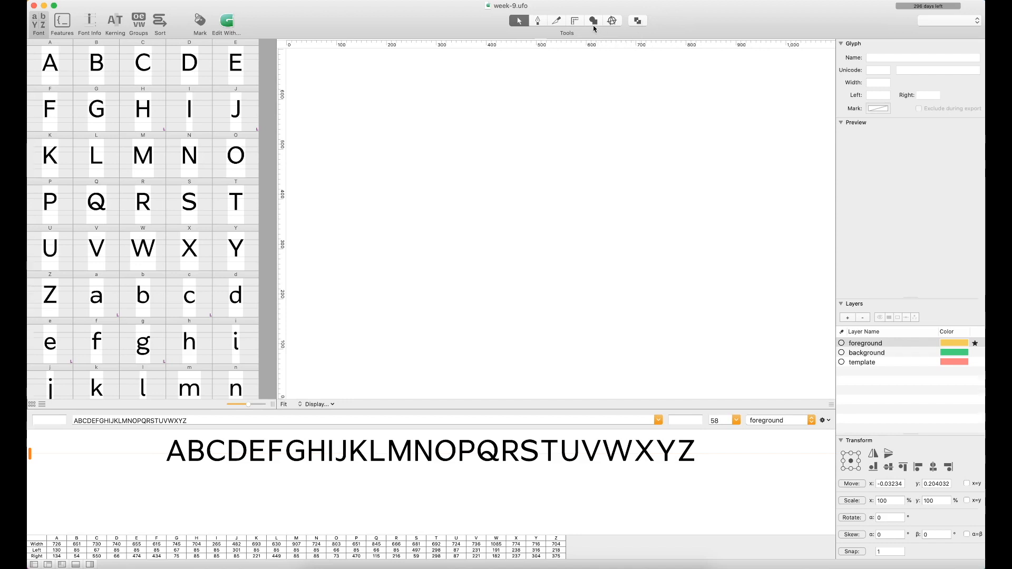
mouse_move(593, 20)
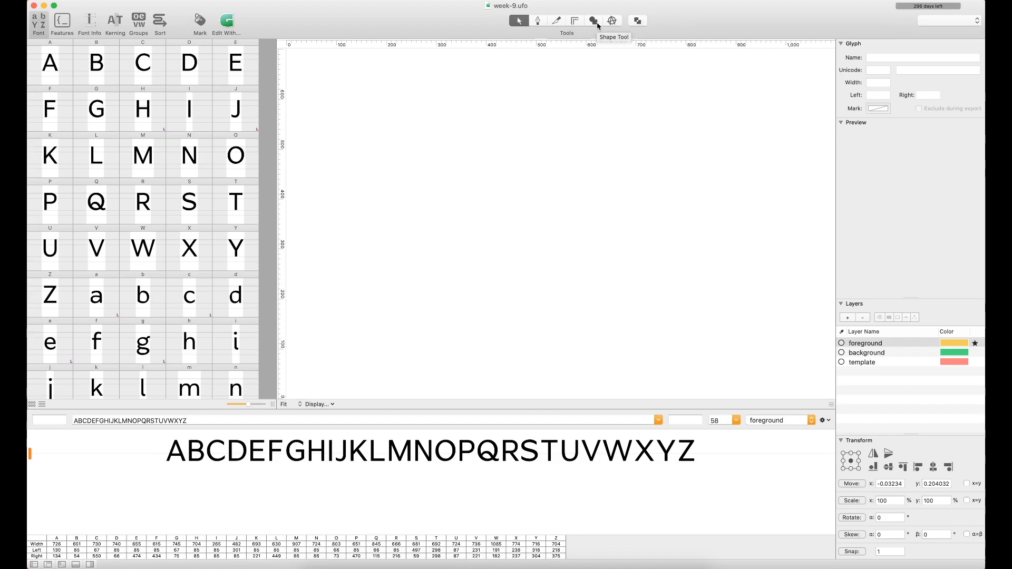
mouse_move(613, 21)
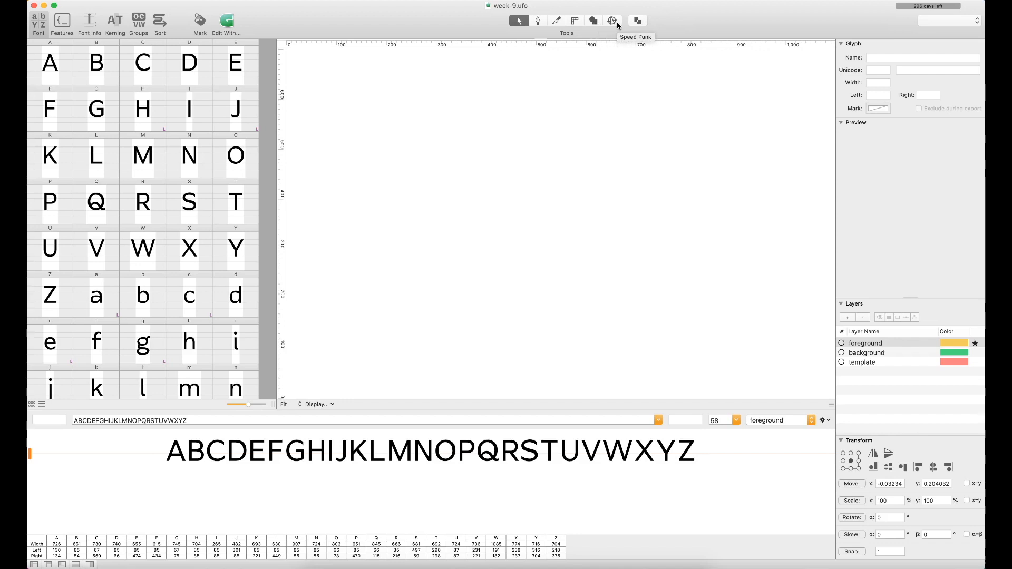
mouse_move(613, 24)
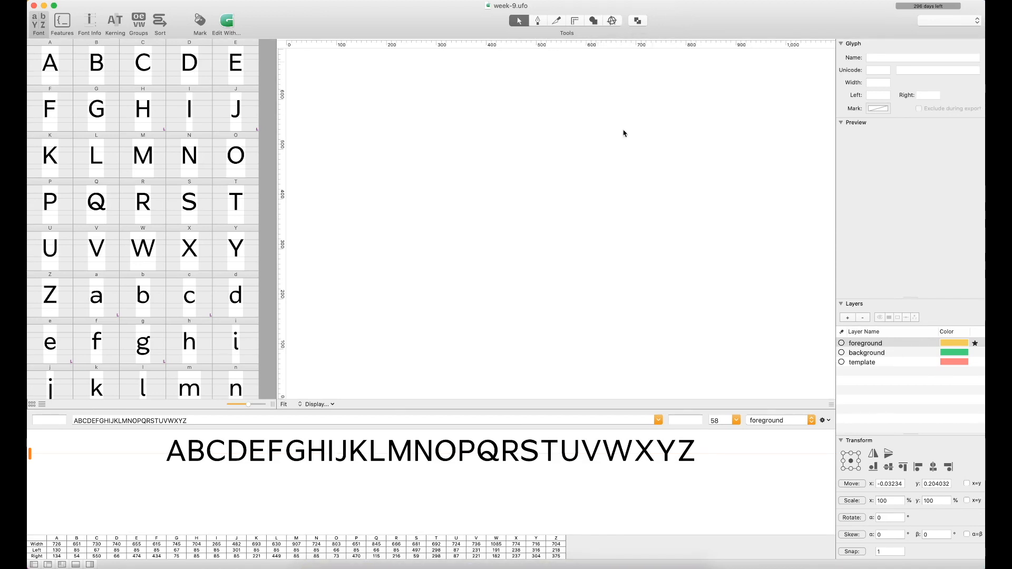
mouse_move(199, 261)
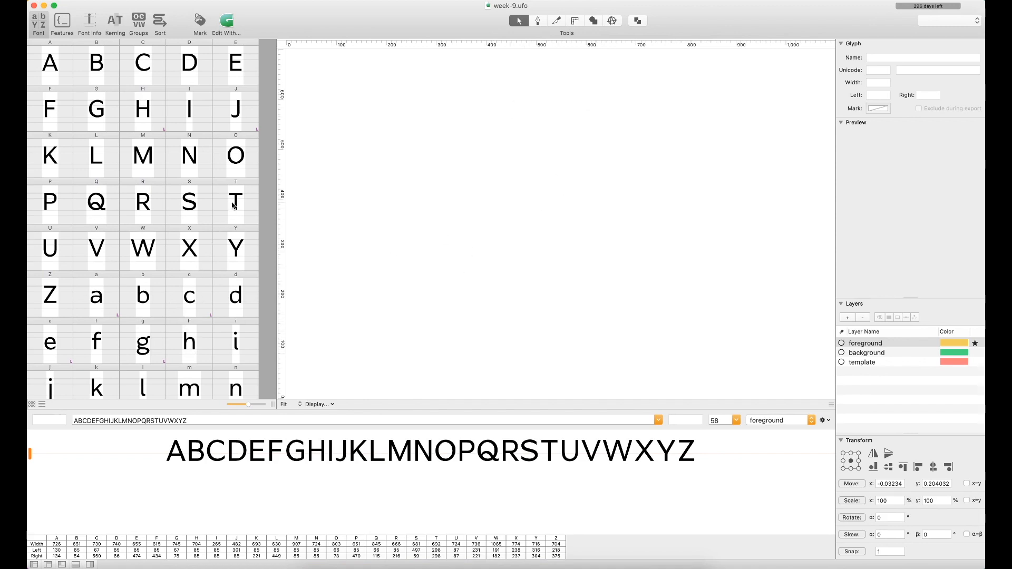
mouse_move(406, 203)
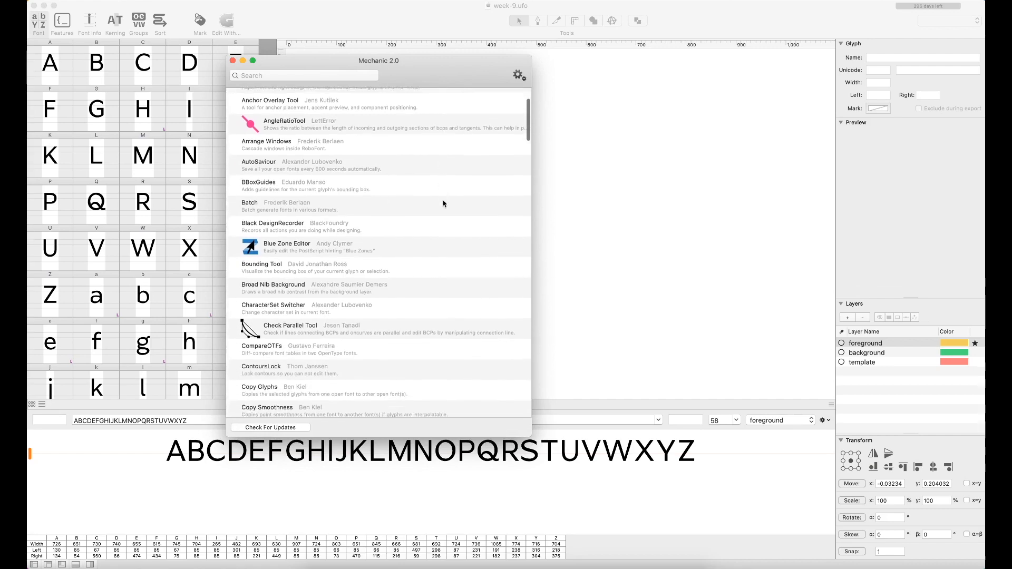
Scroll through the extension manager list, then close the extension manager window.
scroll(down, 3)
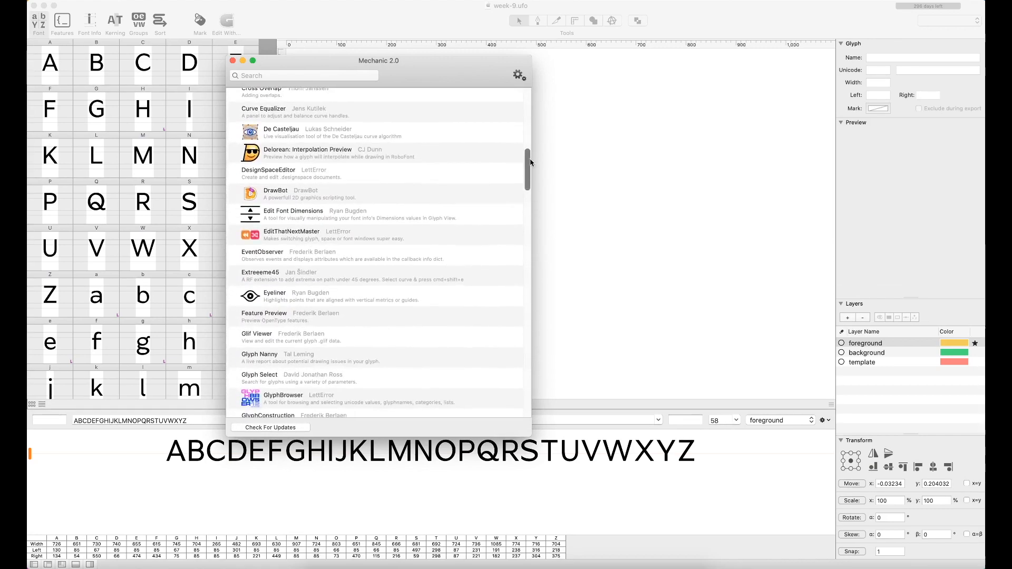
scroll(down, 3)
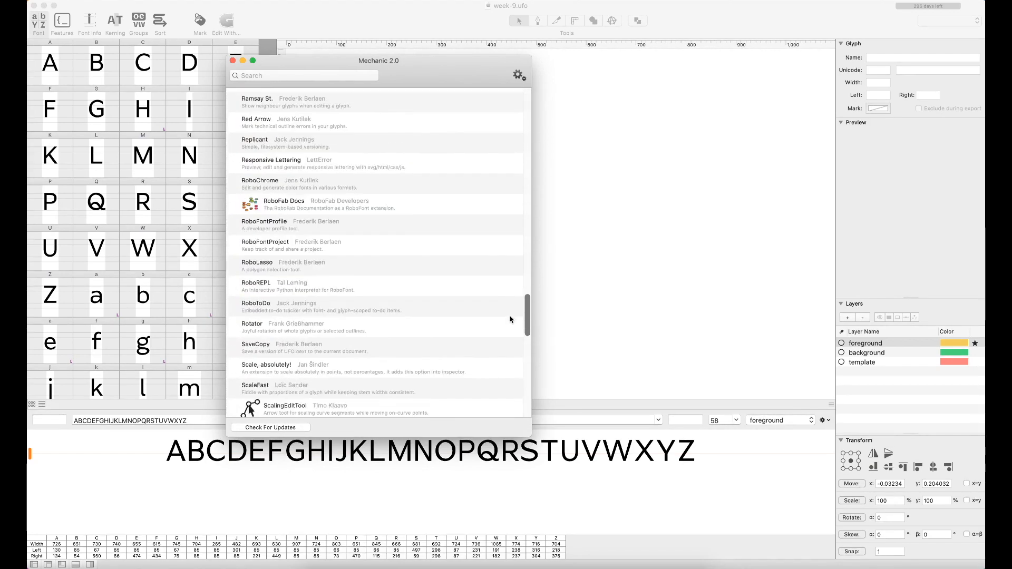
scroll(down, 3)
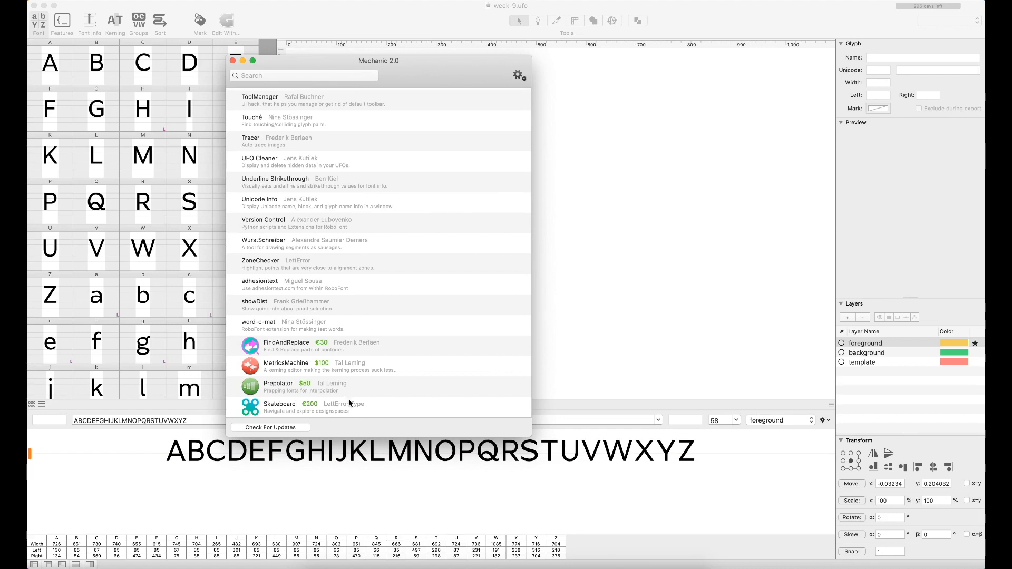
click(233, 60)
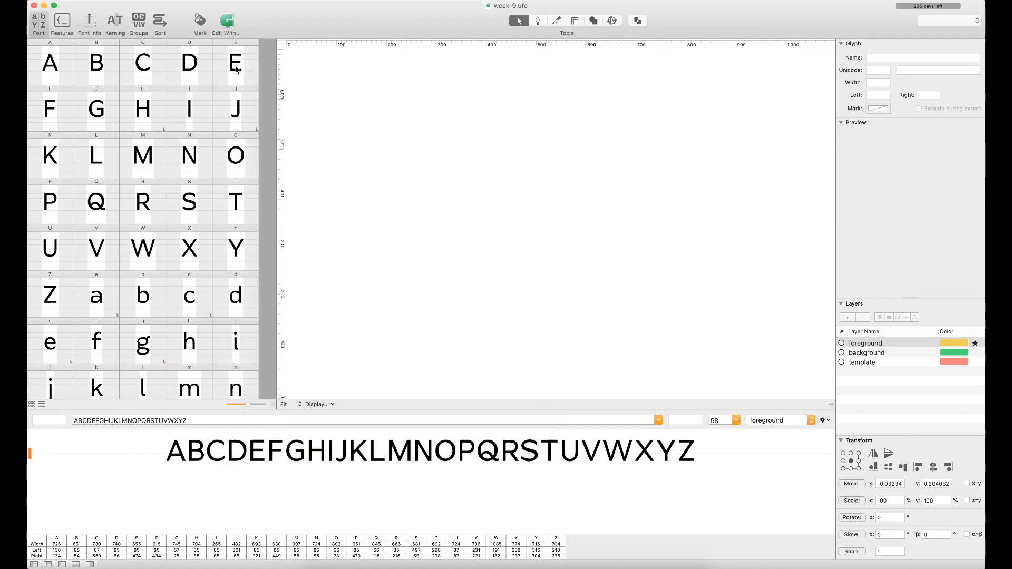
mouse_move(233, 80)
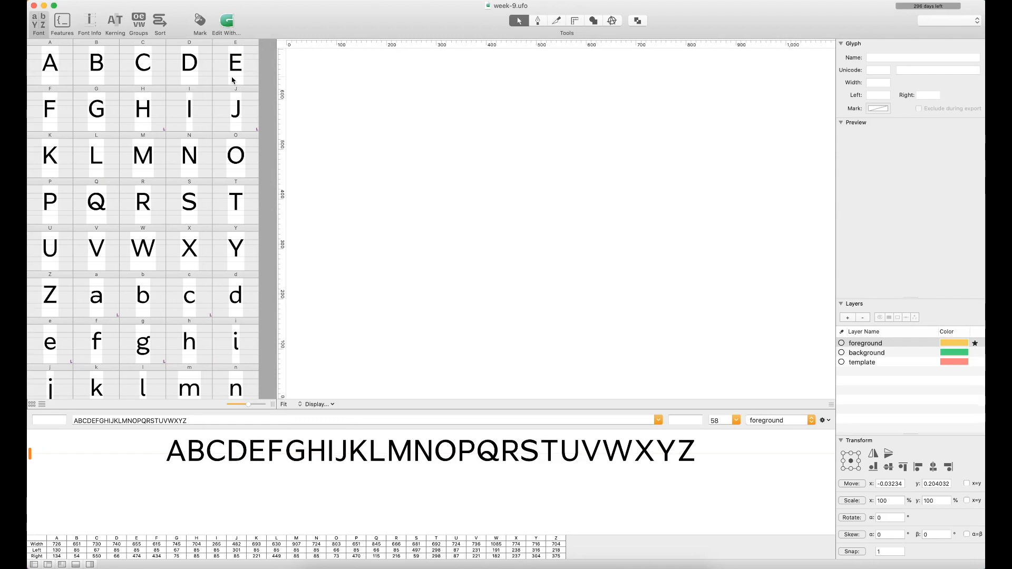
mouse_move(247, 292)
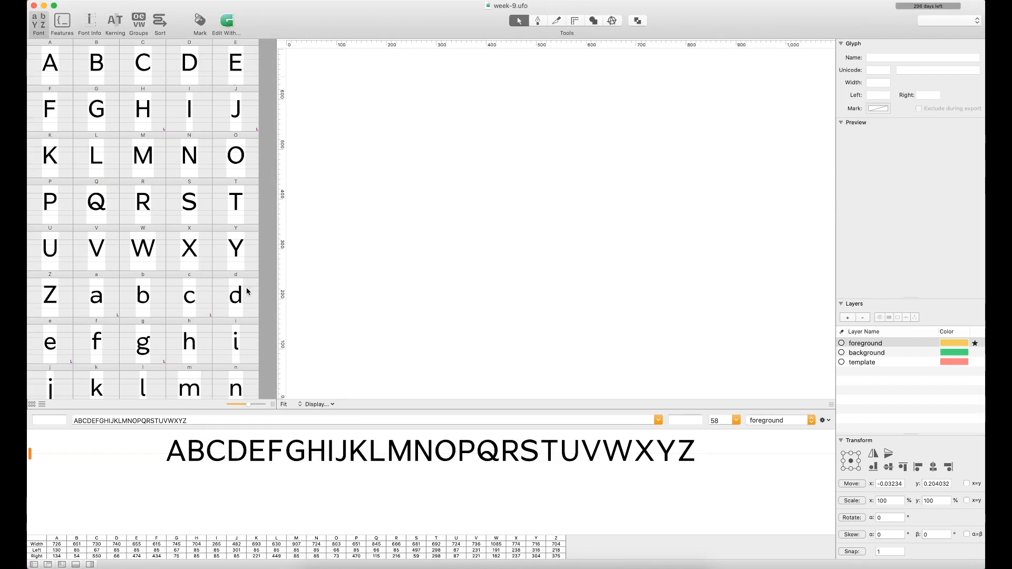
mouse_move(306, 299)
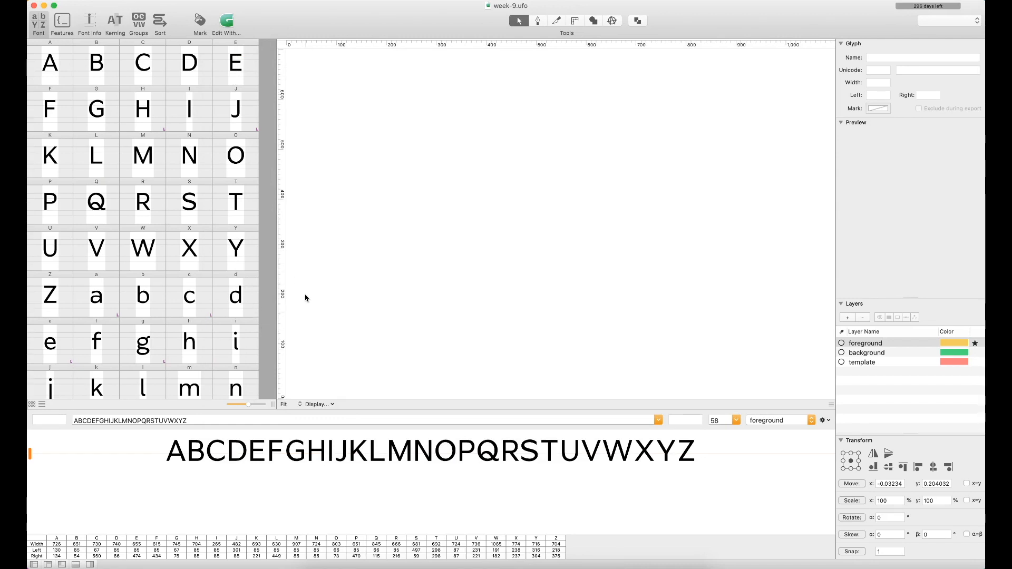
mouse_move(340, 351)
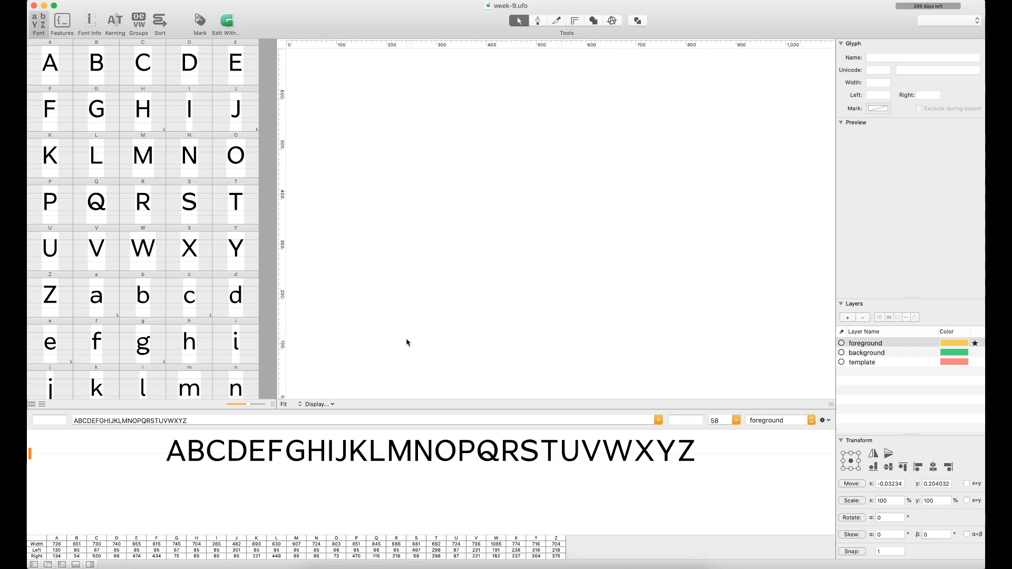
mouse_move(244, 130)
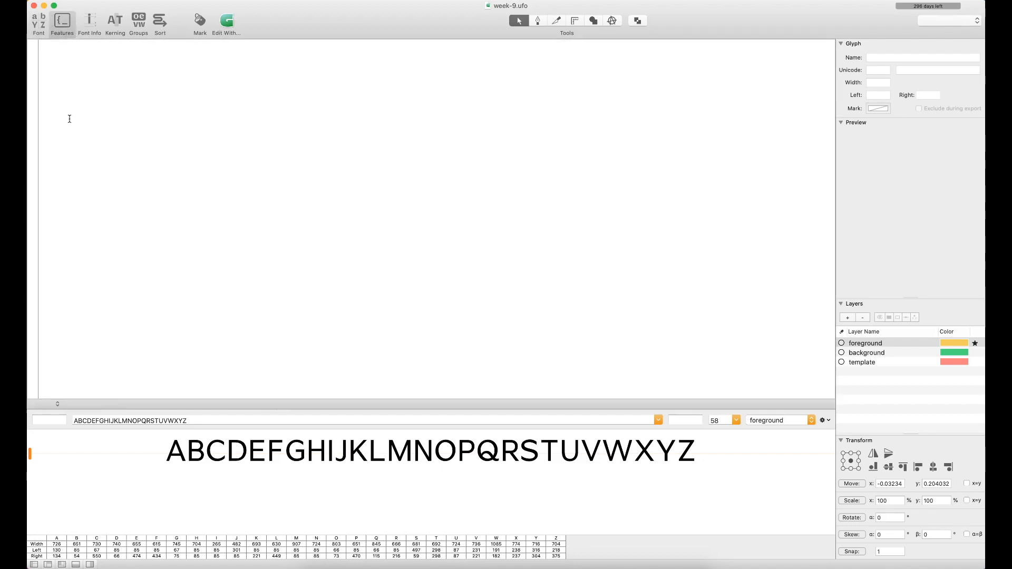
mouse_move(63, 69)
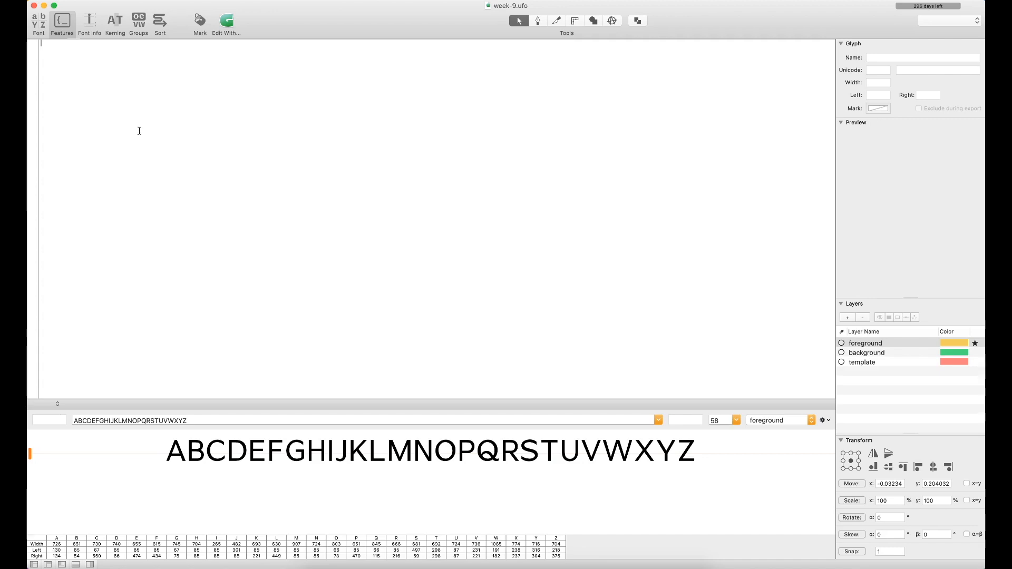
mouse_move(150, 109)
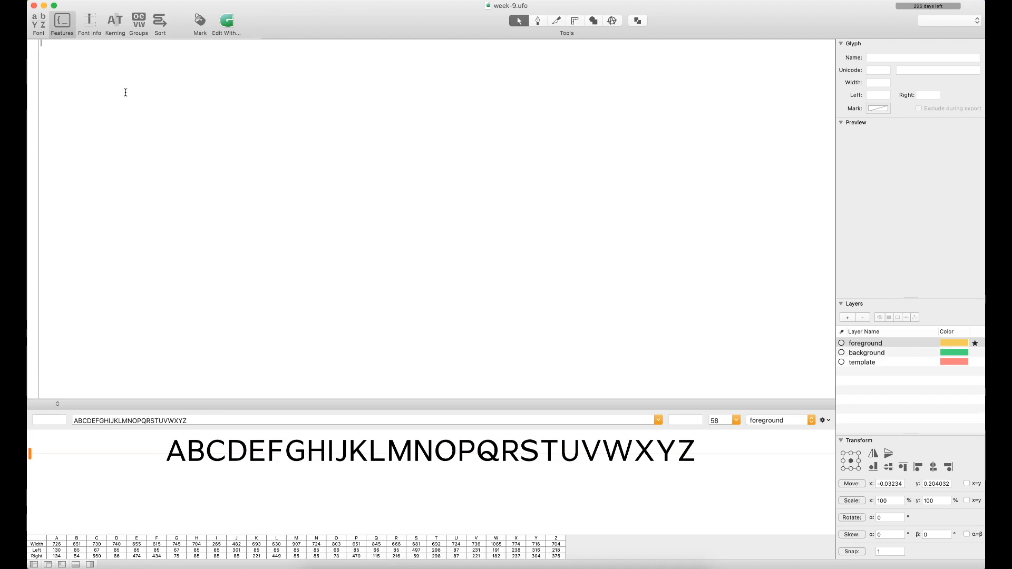
mouse_move(101, 100)
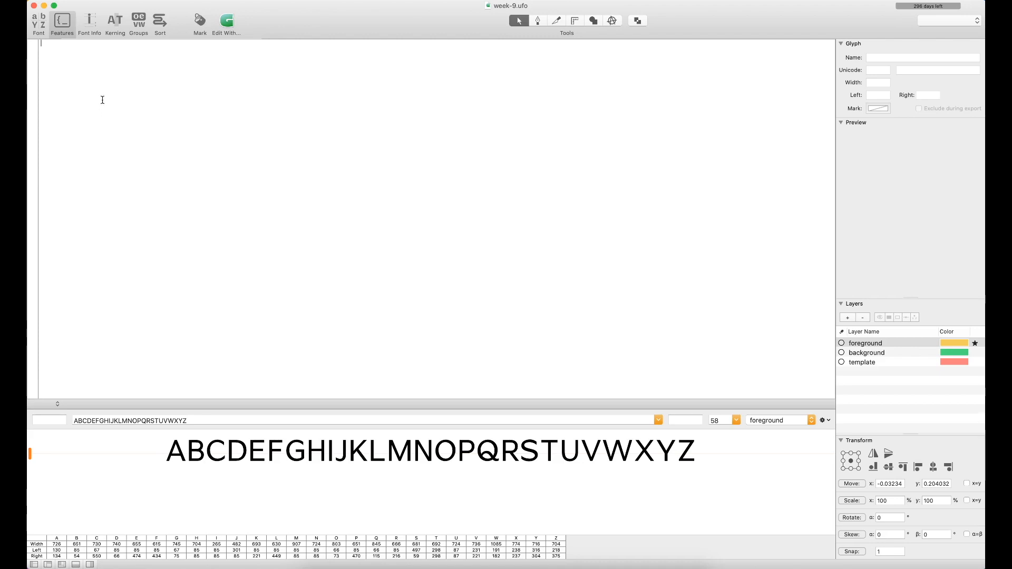
mouse_move(147, 152)
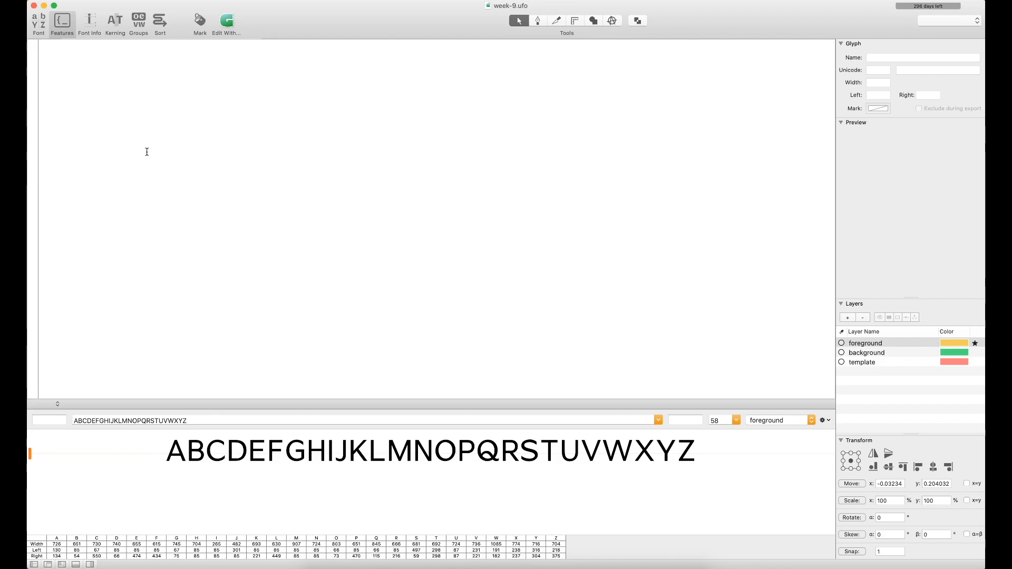
mouse_move(136, 138)
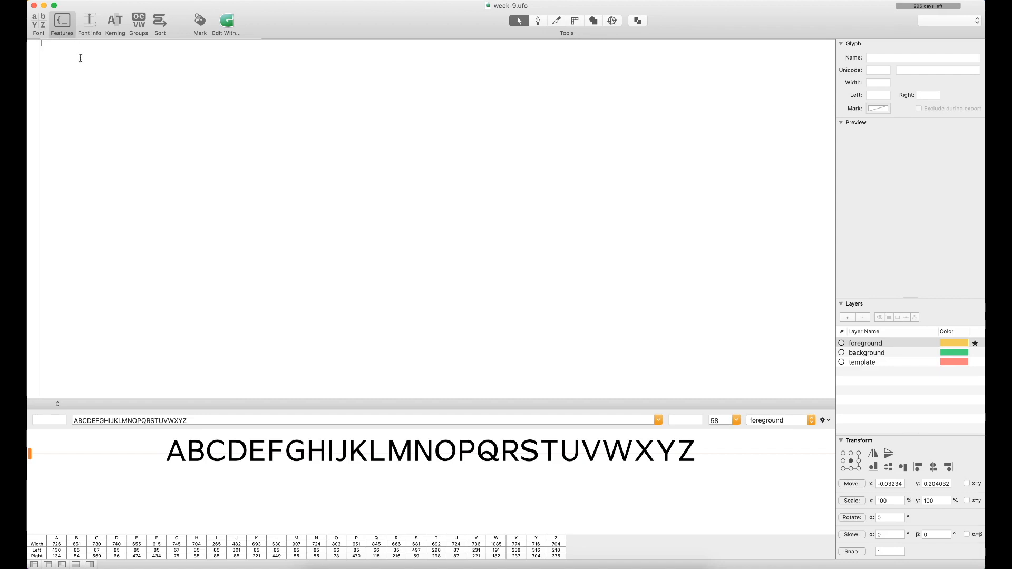
mouse_move(131, 153)
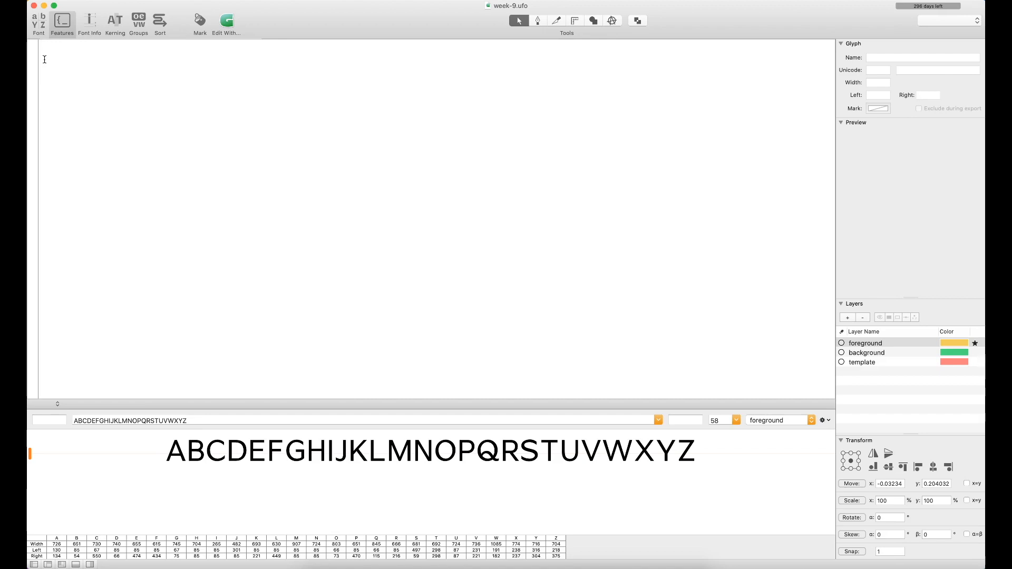
mouse_move(97, 41)
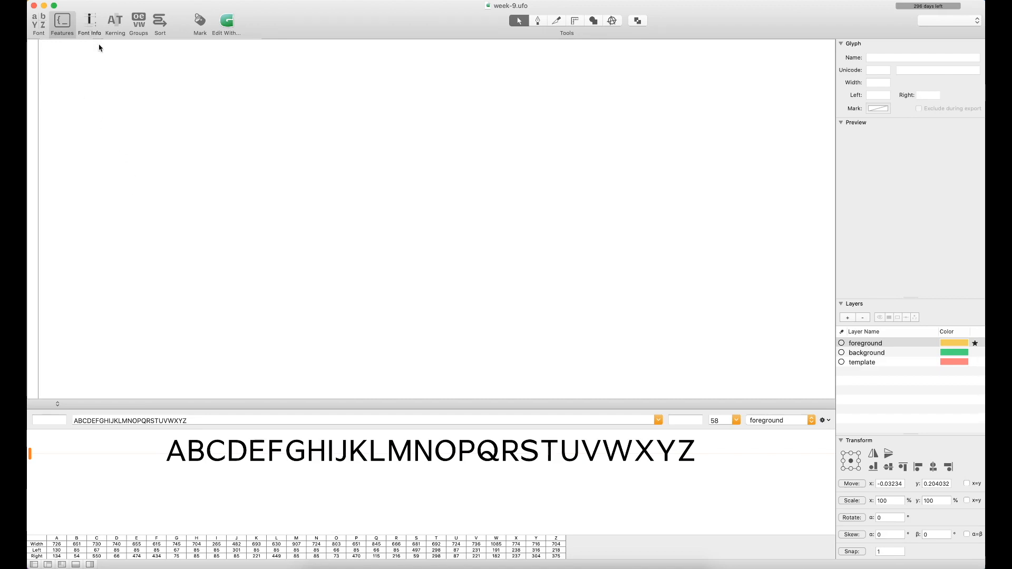
Review Font Info's General tab through Dimensions, Legal and Note, returning to Identification.
click(89, 24)
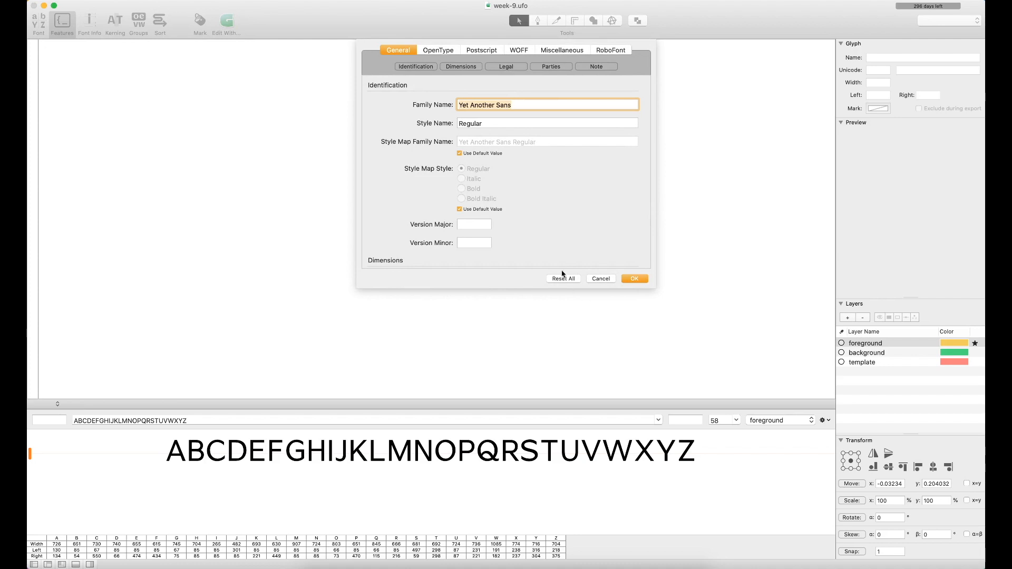
click(491, 124)
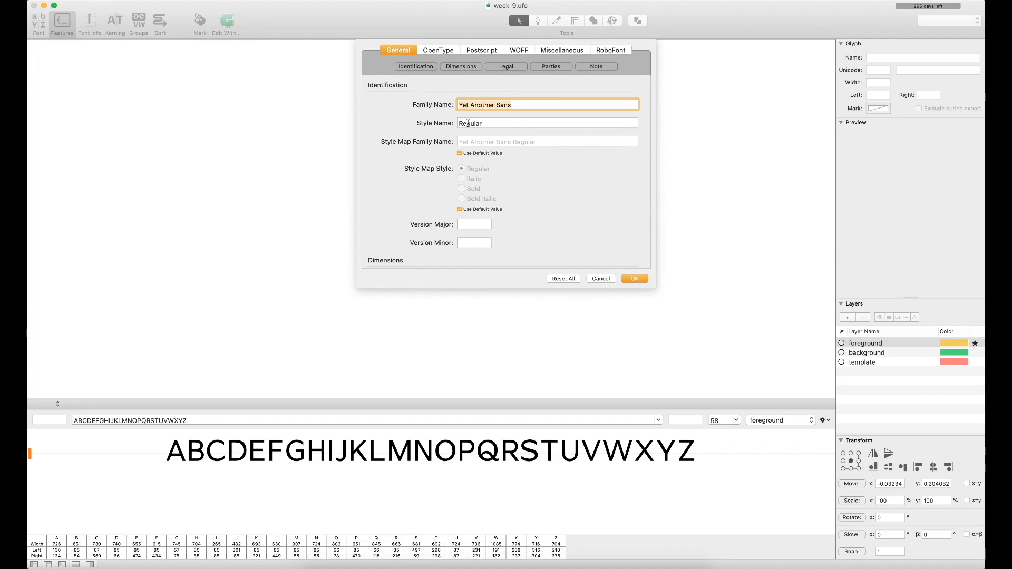
scroll(down, 3)
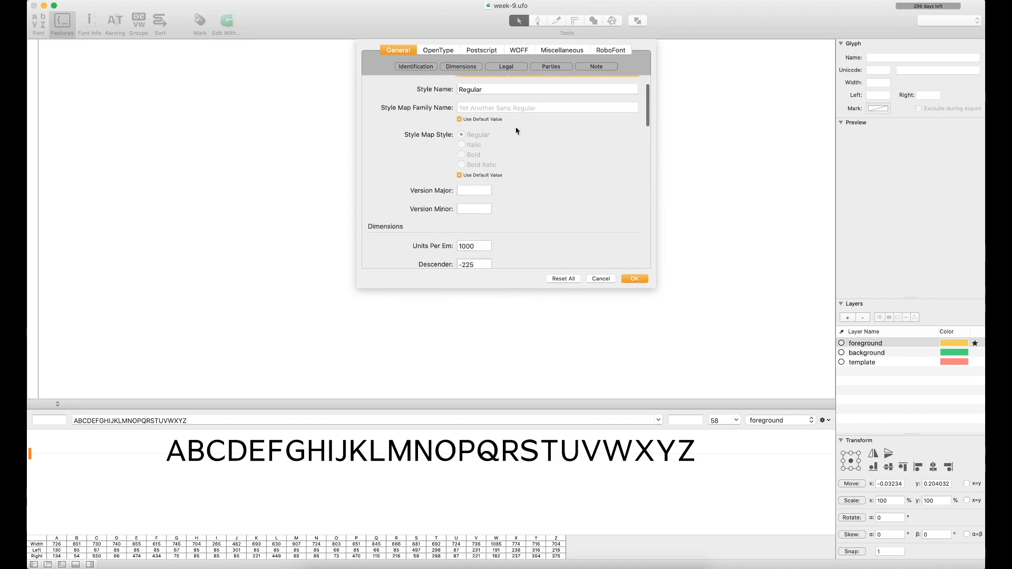
scroll(down, 3)
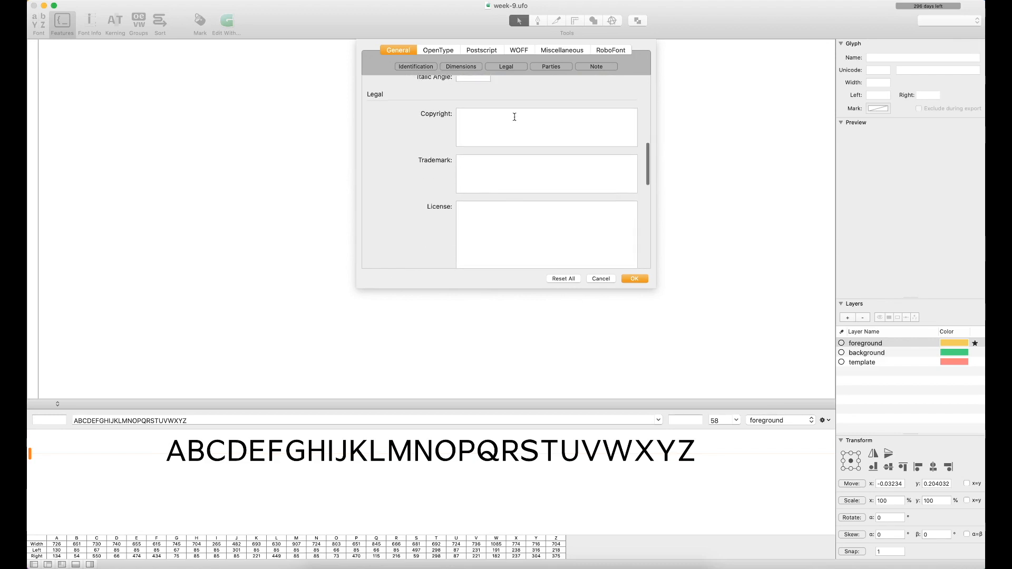
scroll(down, 3)
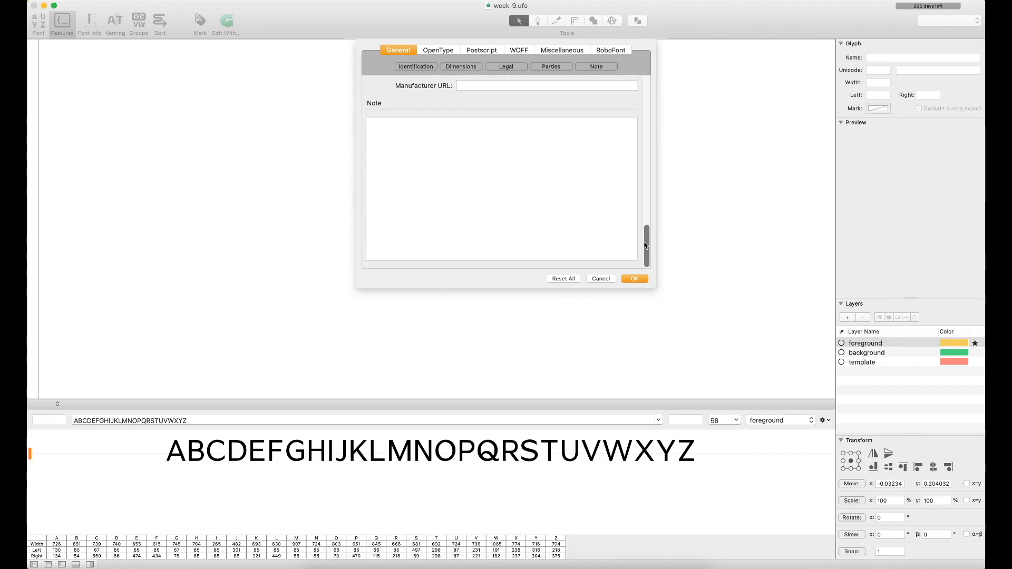
click(415, 66)
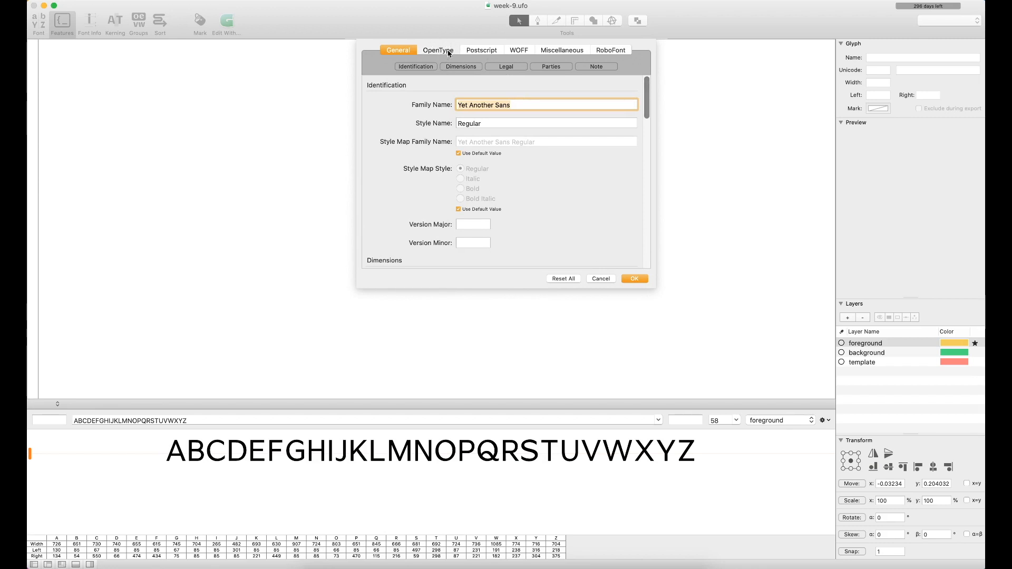
View the OpenType naming settings, then cancel Font Info without changes.
click(438, 51)
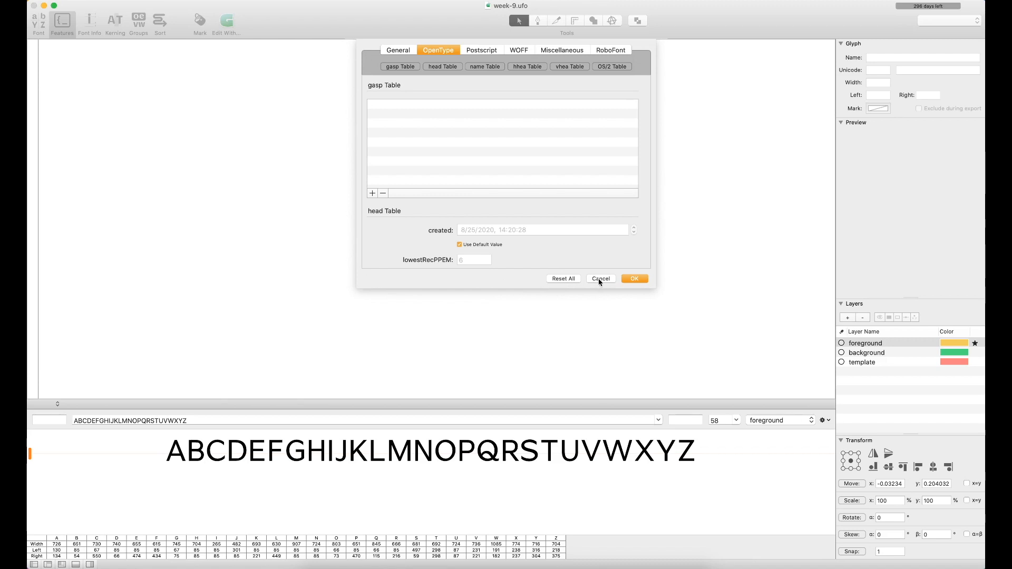
mouse_move(599, 282)
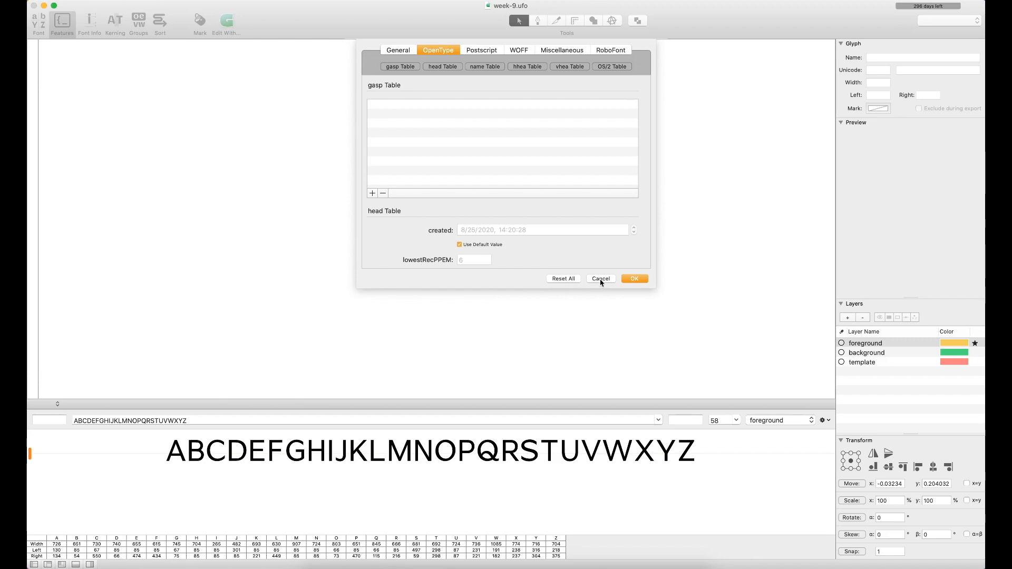
click(601, 279)
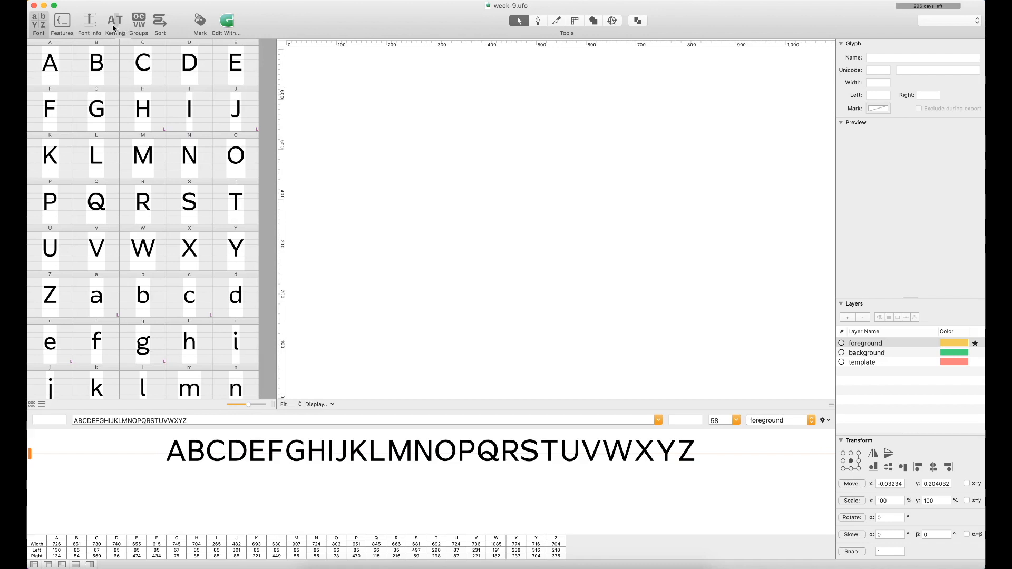
mouse_move(101, 39)
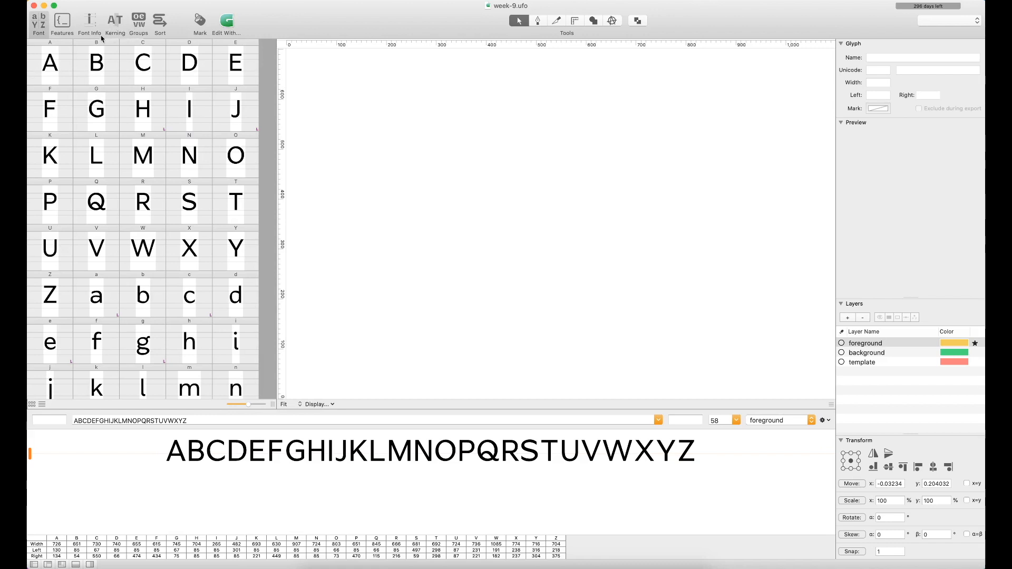
mouse_move(89, 20)
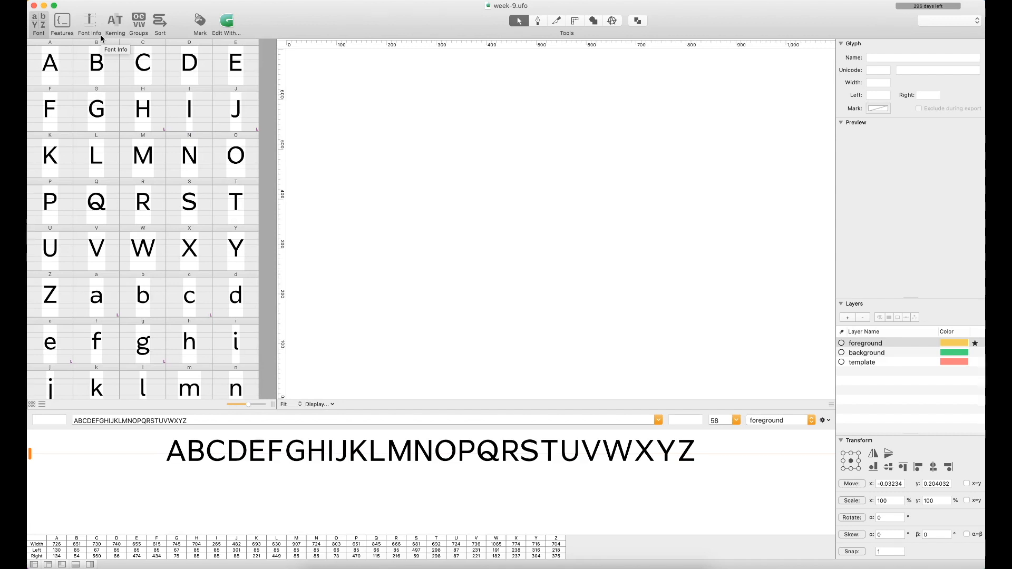
mouse_move(110, 129)
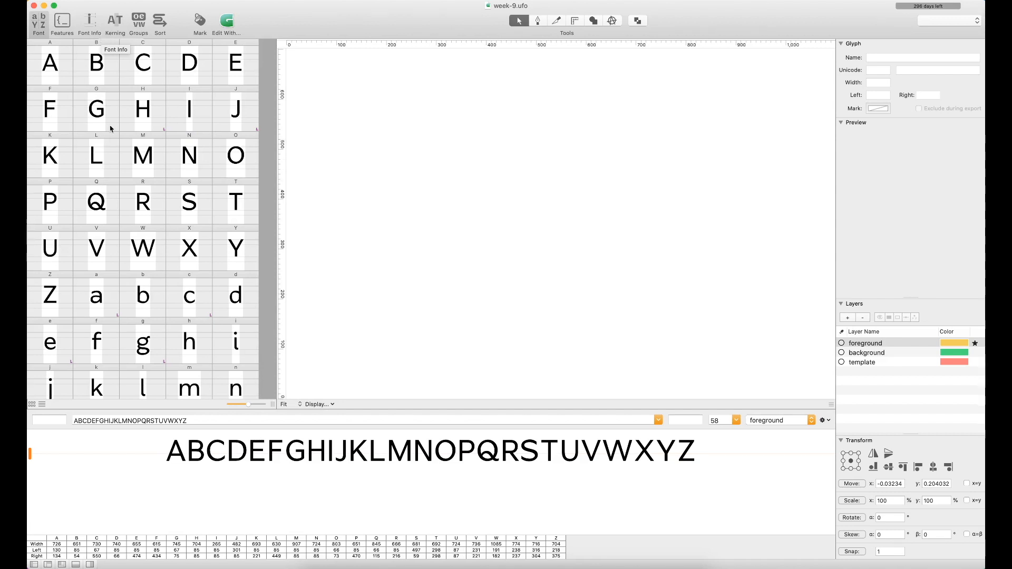
Open the Kerning sheet for week-9.ufo from the font window toolbar.
click(115, 20)
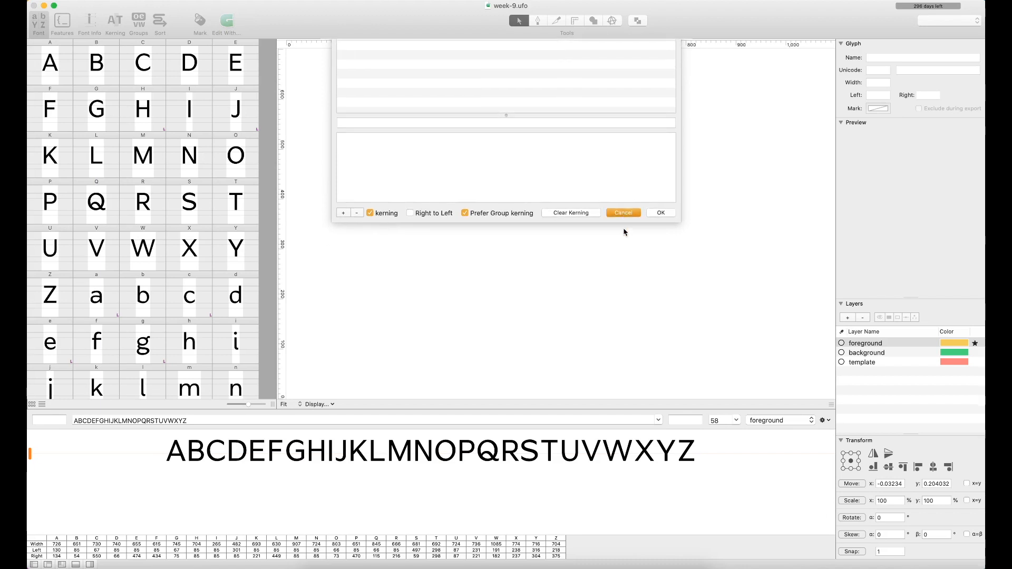
Cancel the Kerning sheet without making changes.
click(623, 213)
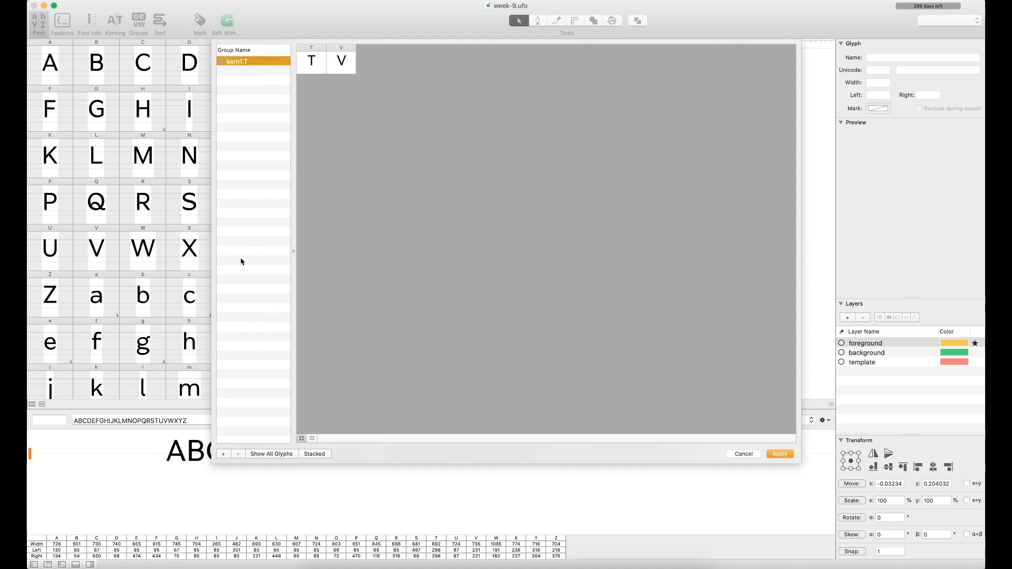
mouse_move(408, 357)
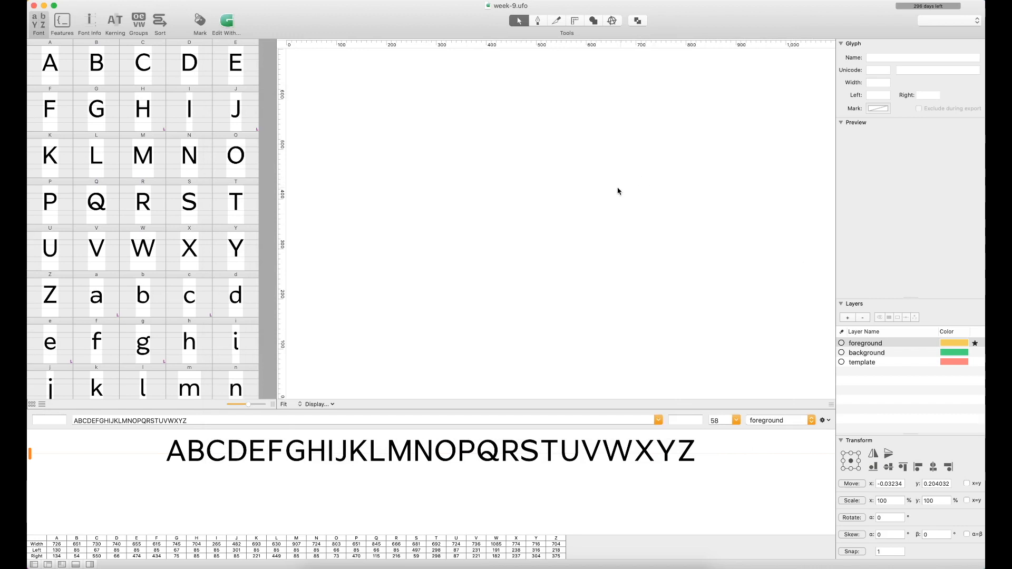
mouse_move(216, 290)
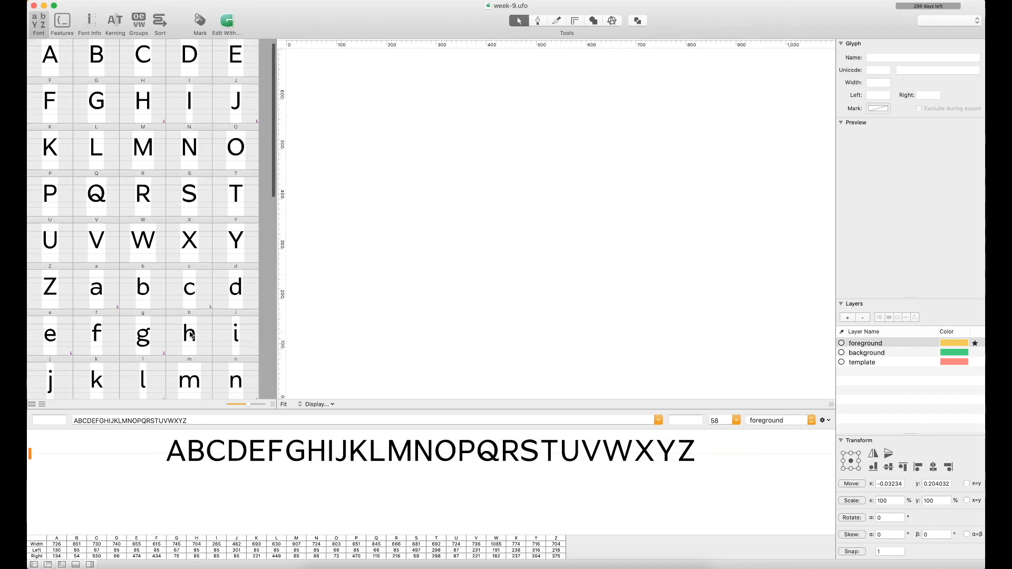
Open glyph h in the glyph editor, showing width 608 and margins 80/77.
double_click(190, 334)
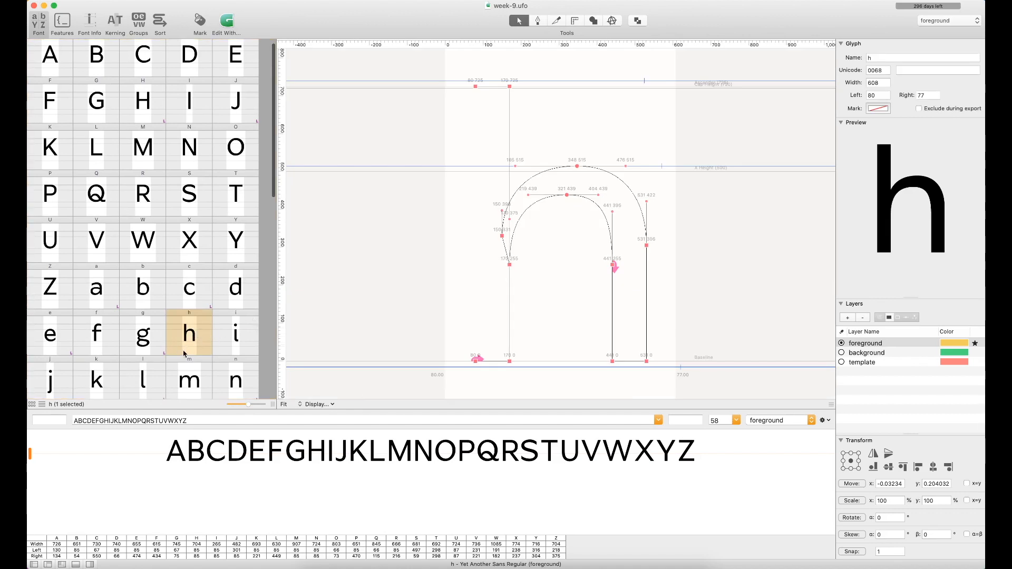
mouse_move(189, 357)
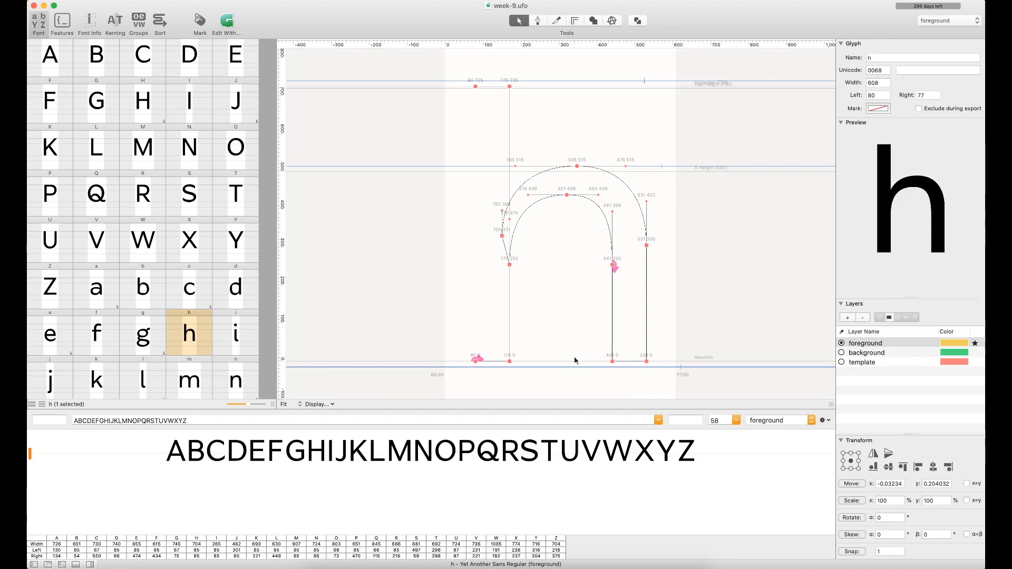
mouse_move(555, 349)
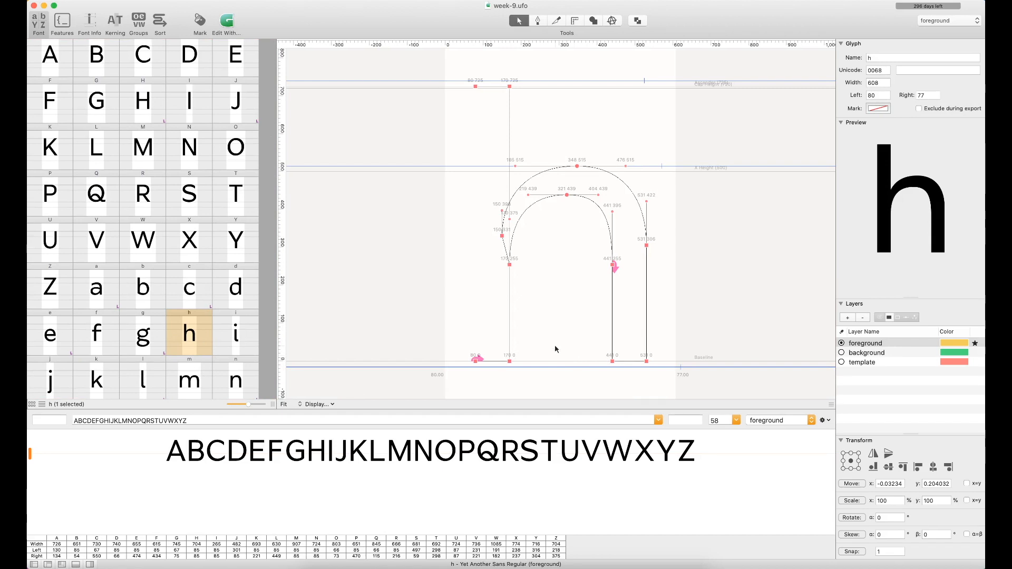
mouse_move(418, 98)
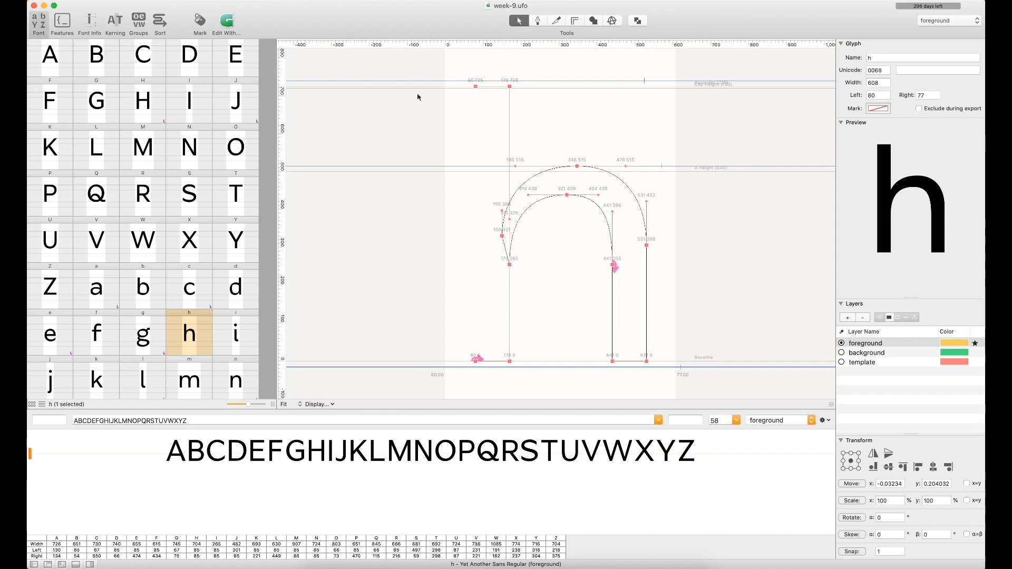
mouse_move(392, 325)
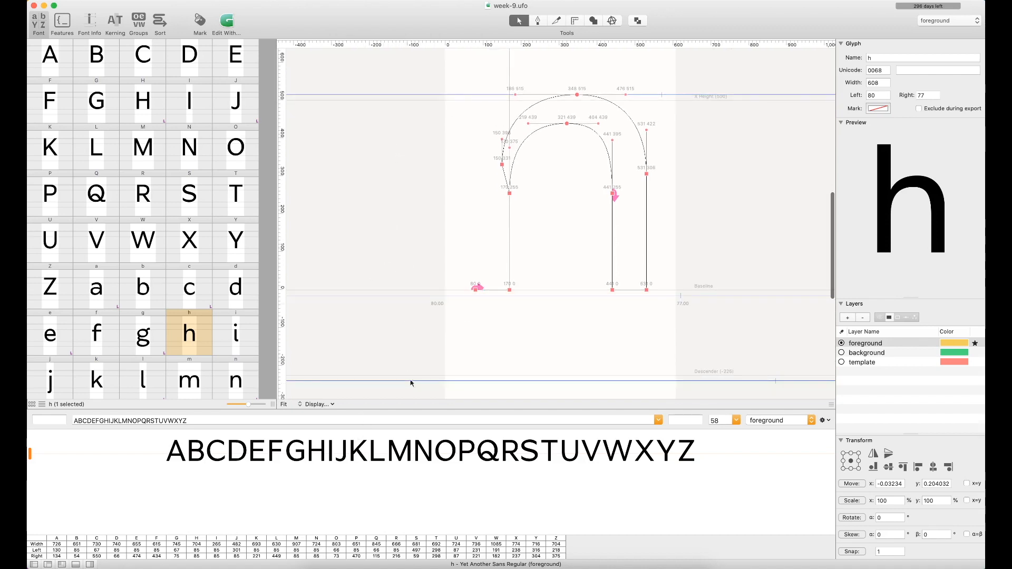
mouse_move(354, 280)
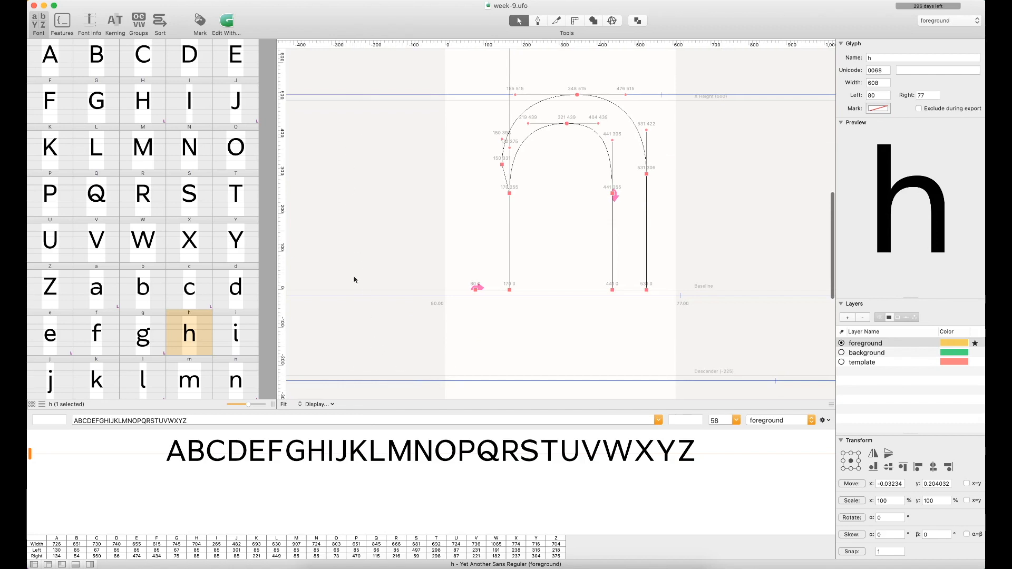
mouse_move(374, 275)
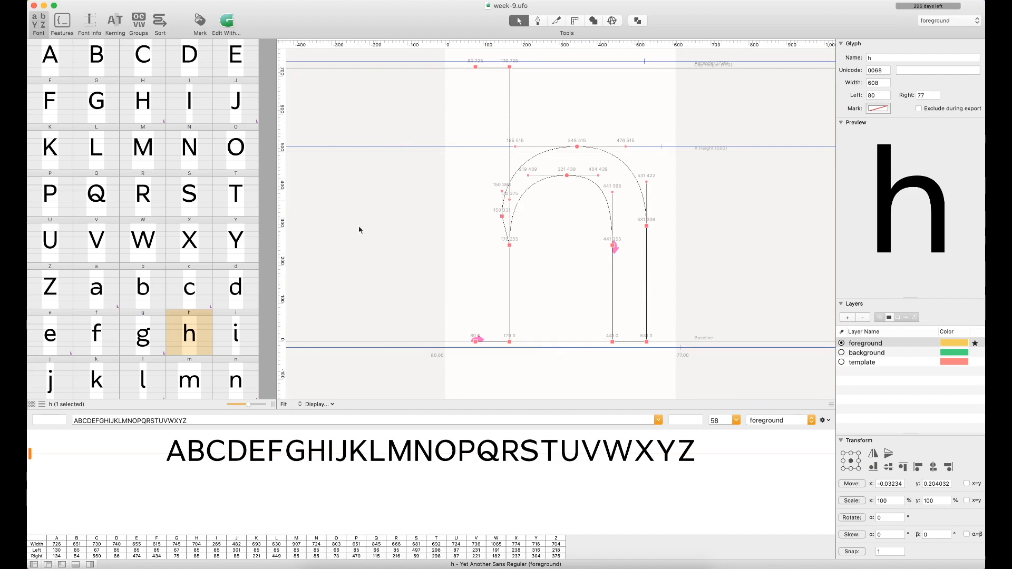
mouse_move(360, 240)
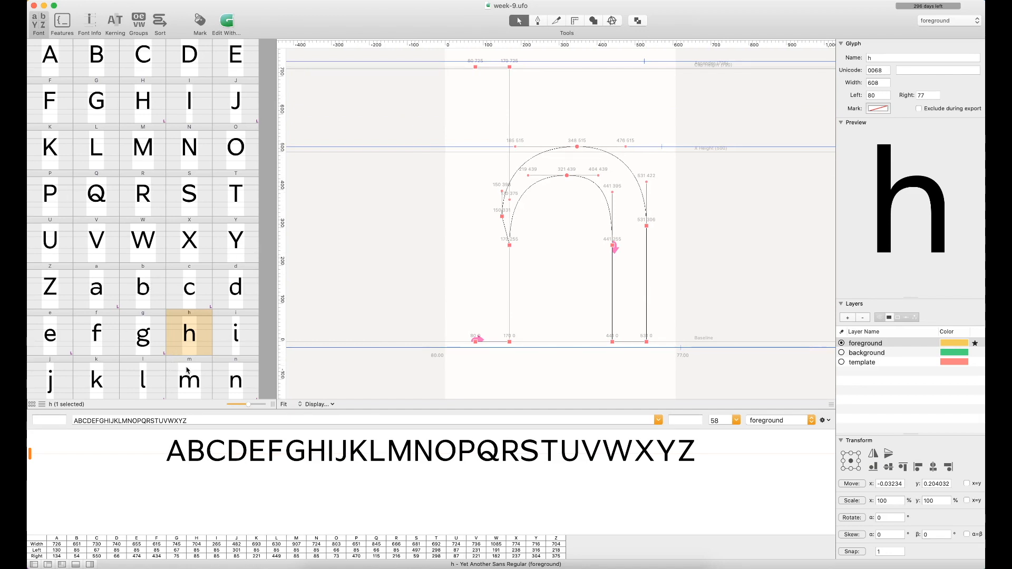
mouse_move(167, 305)
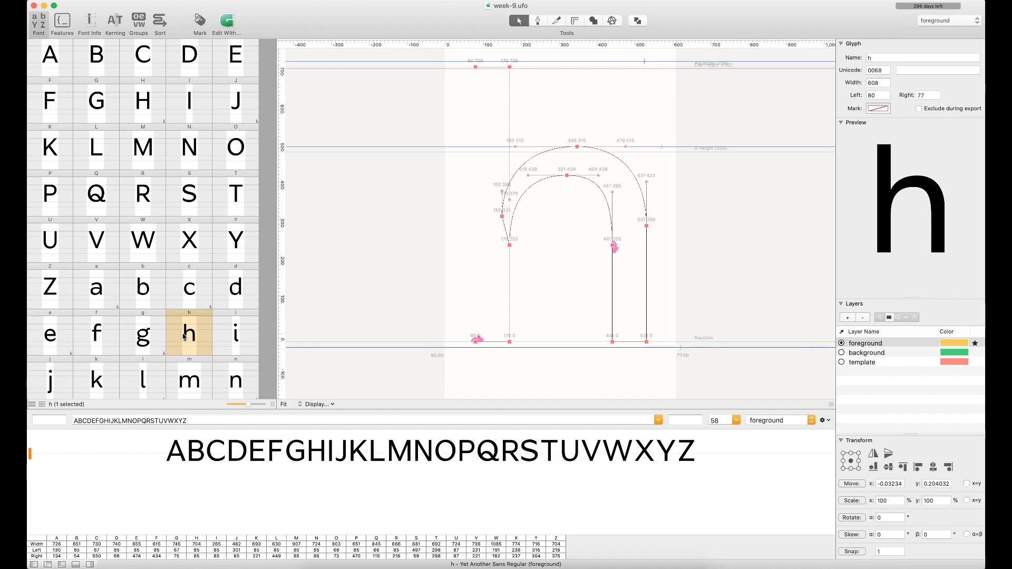
mouse_move(217, 278)
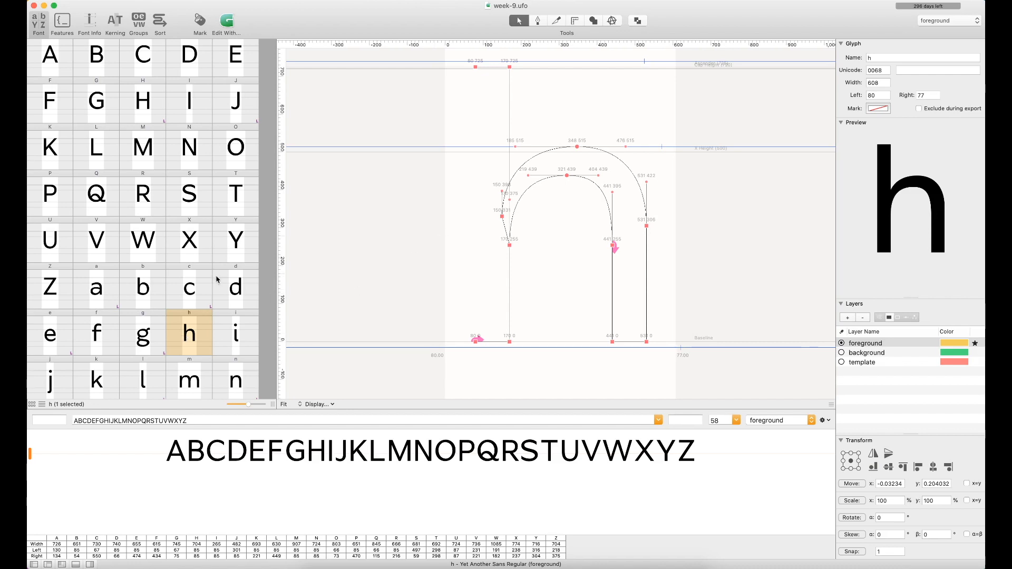
scroll(down, 3)
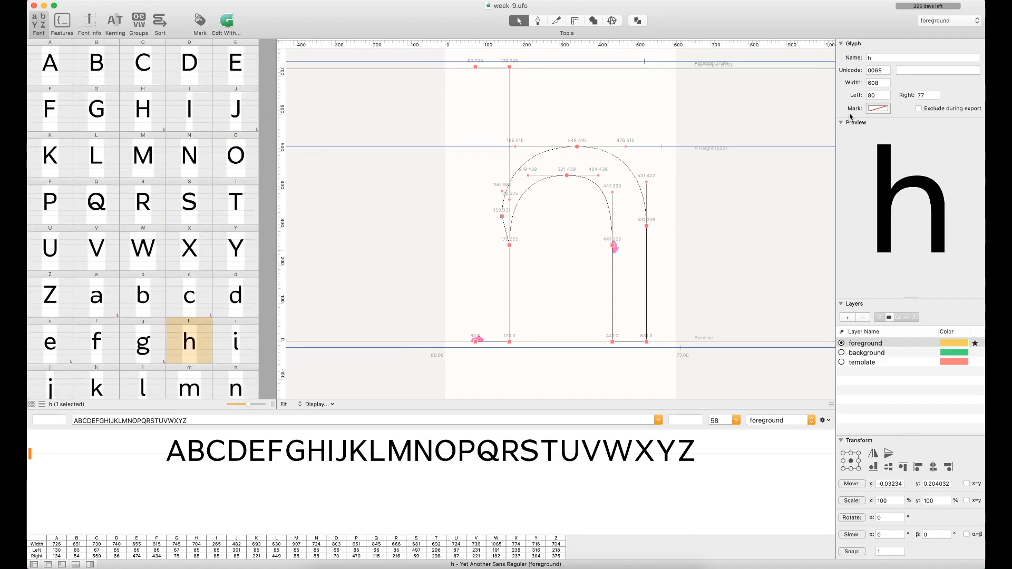
mouse_move(939, 120)
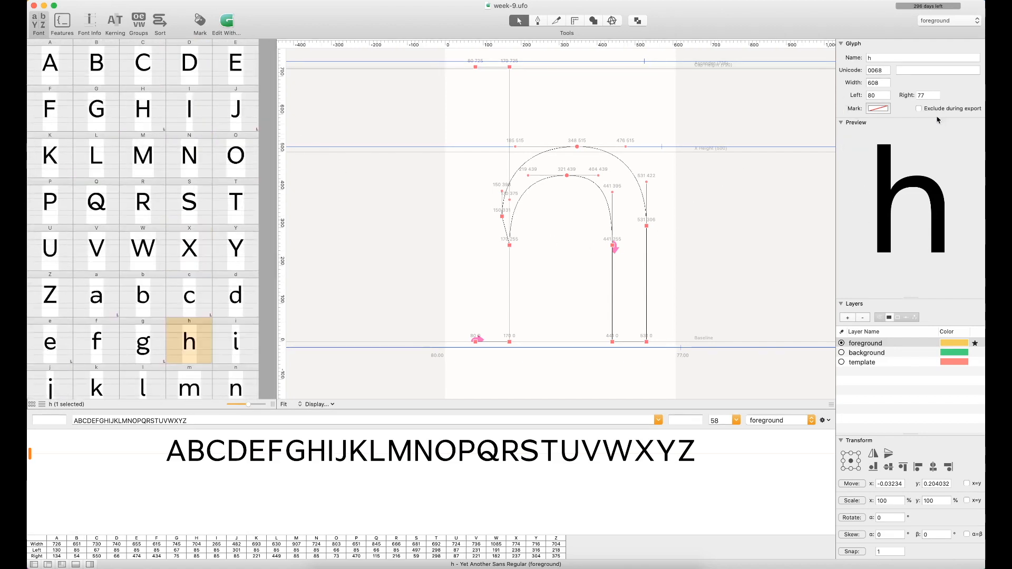
mouse_move(883, 116)
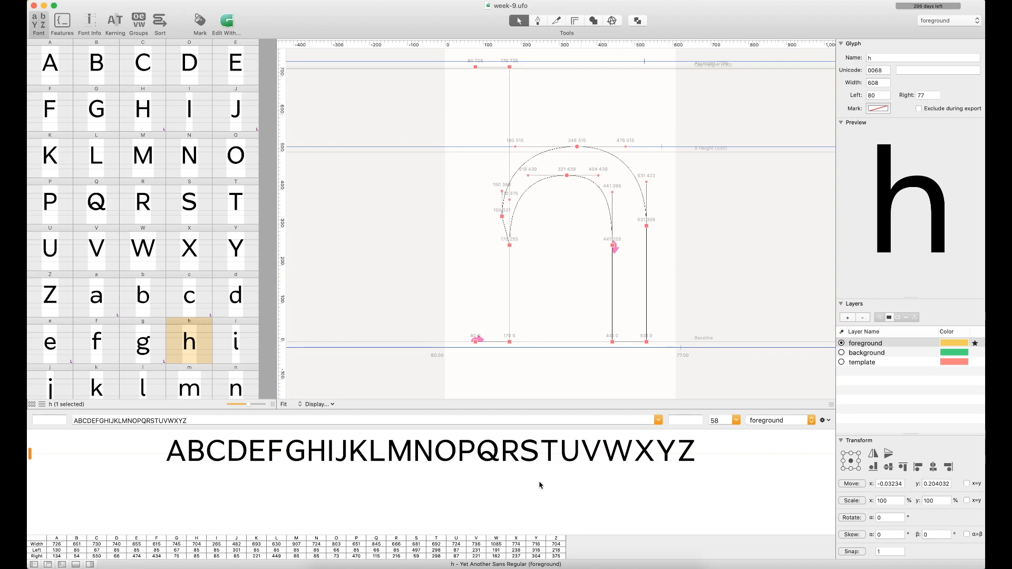
mouse_move(447, 495)
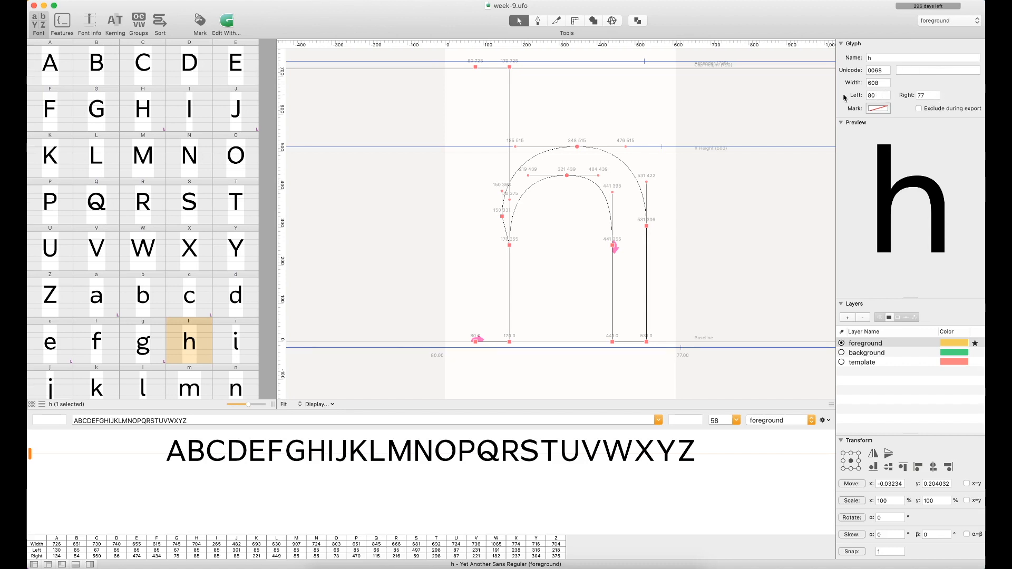
mouse_move(872, 232)
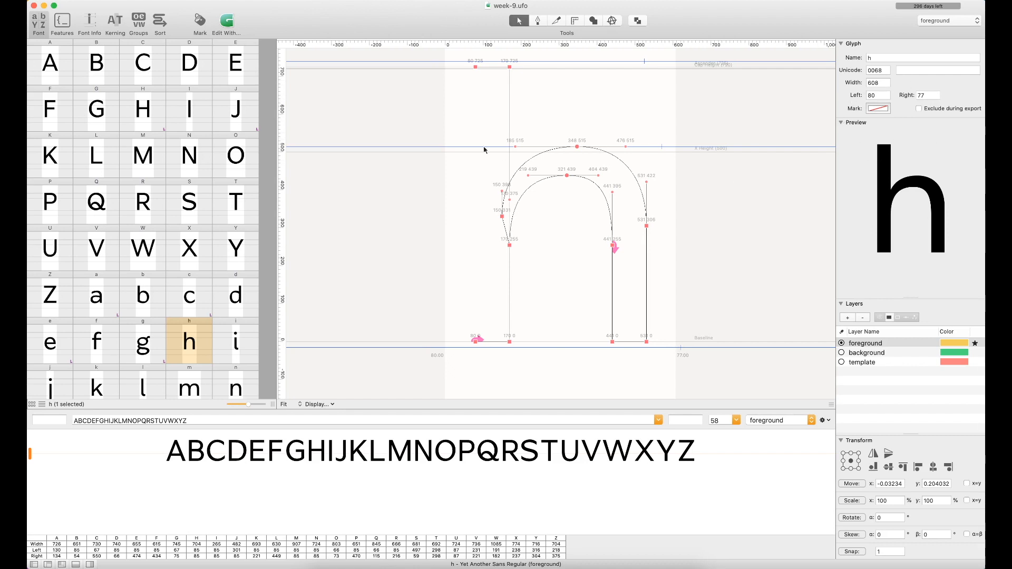
mouse_move(911, 276)
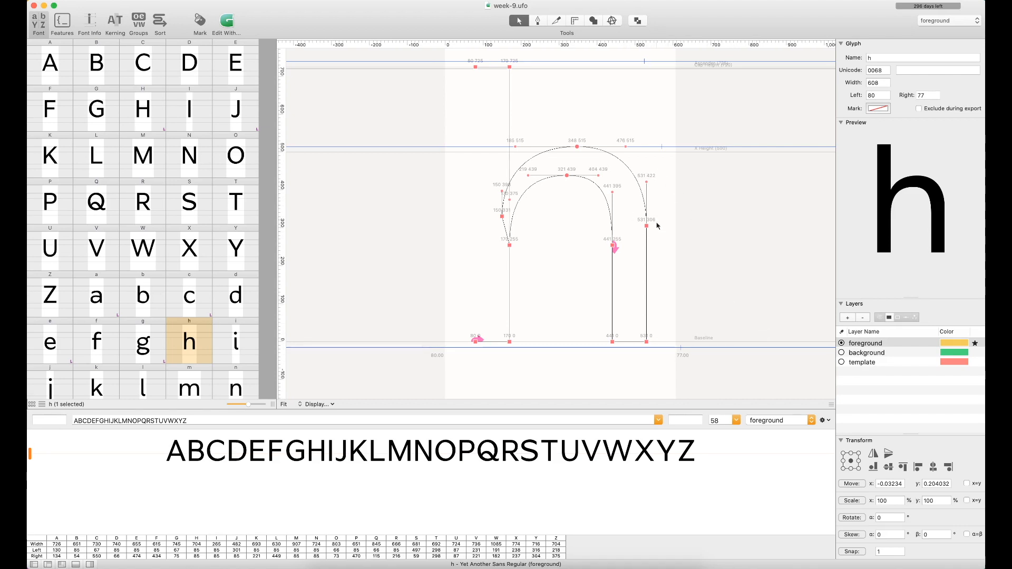
mouse_move(641, 227)
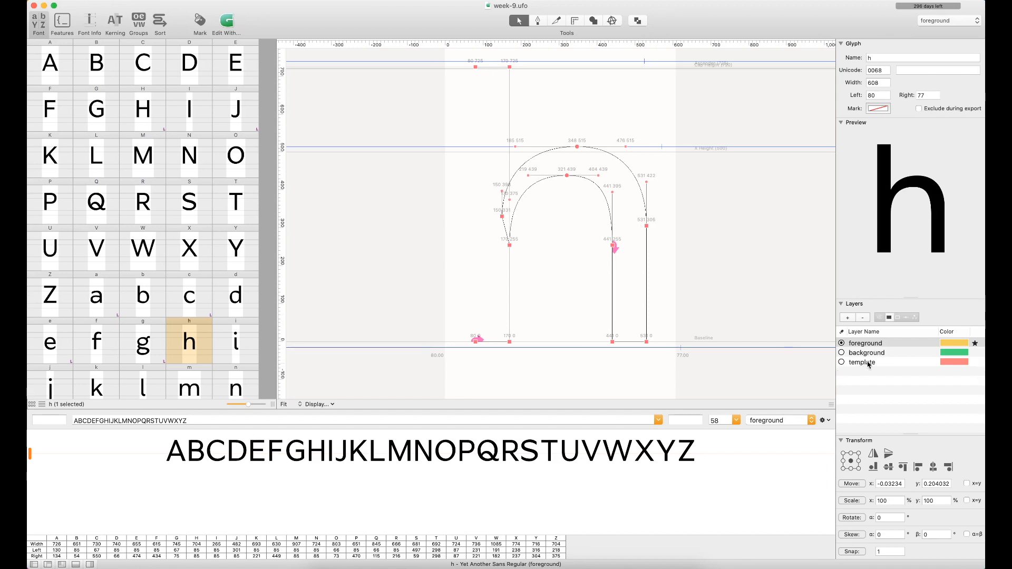
mouse_move(869, 365)
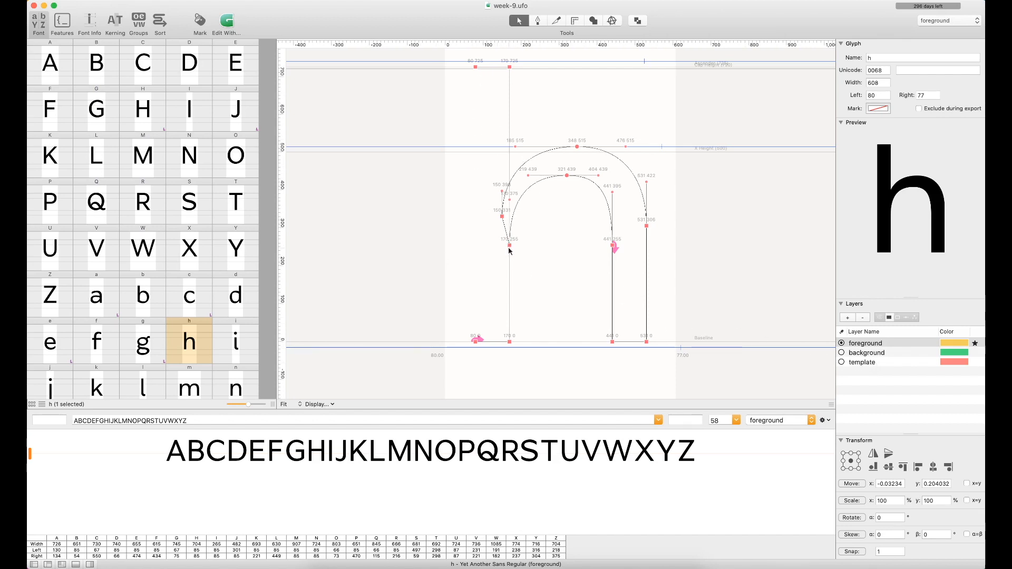
mouse_move(507, 252)
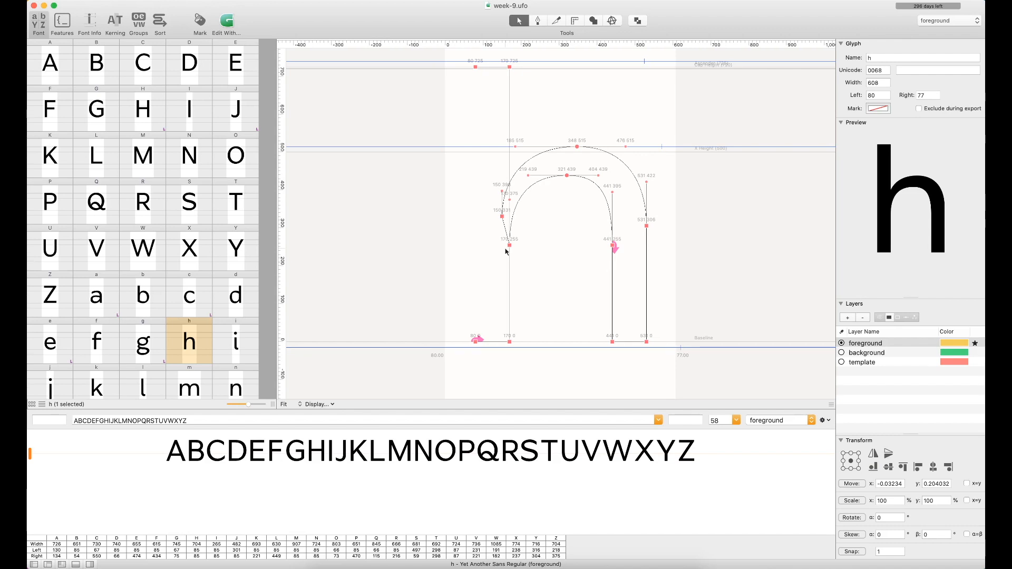
mouse_move(556, 348)
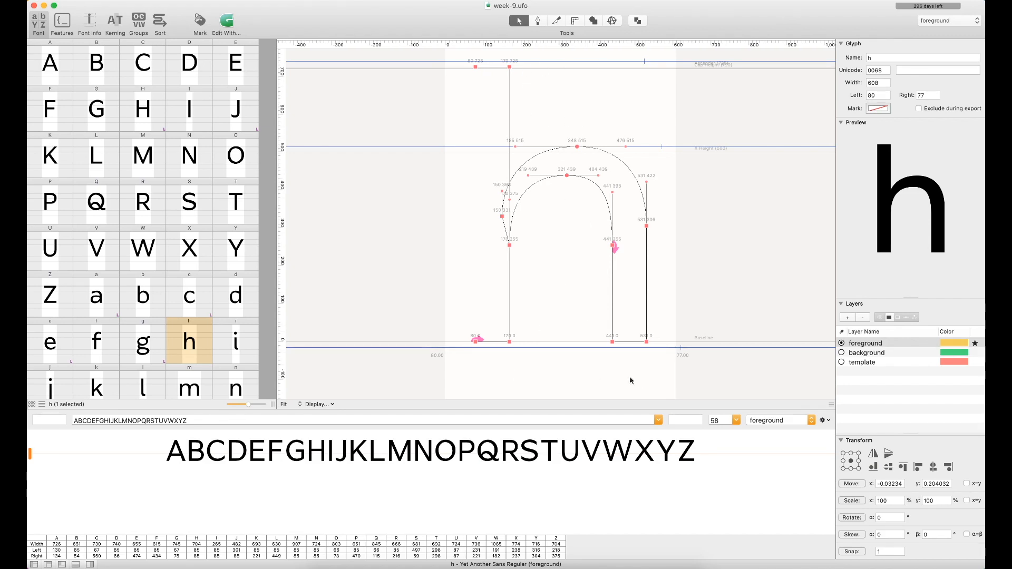
mouse_move(611, 341)
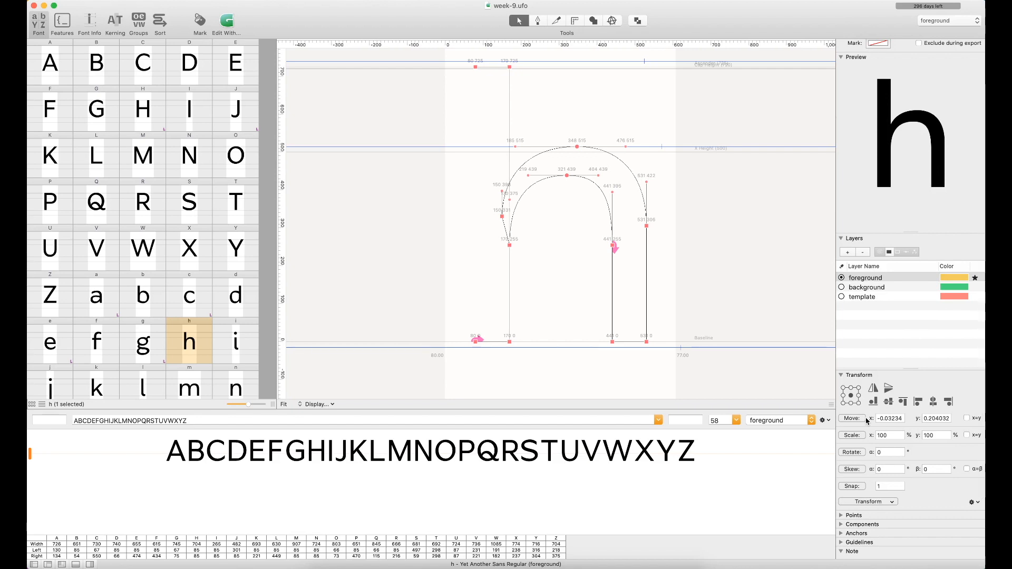
mouse_move(651, 434)
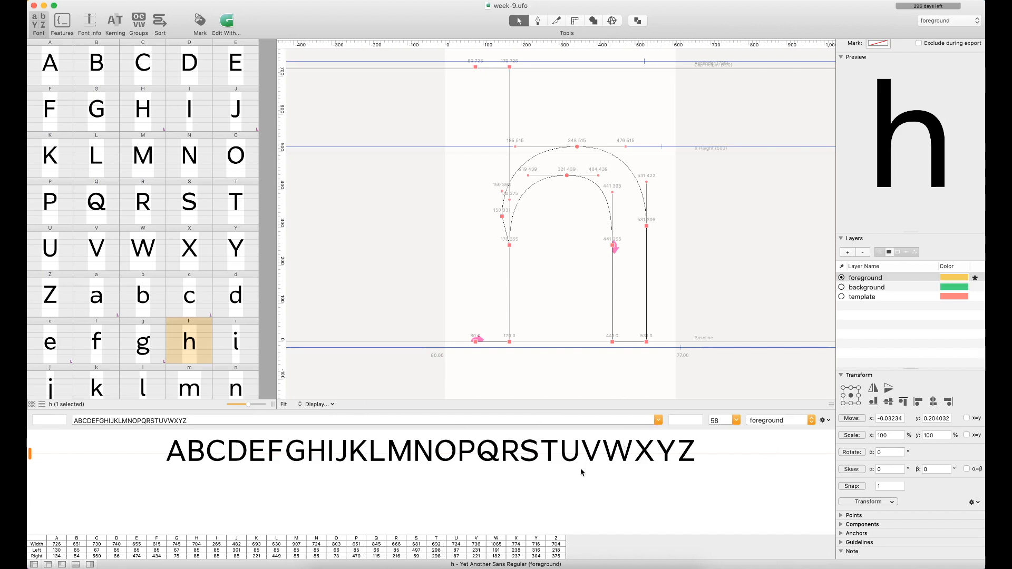
mouse_move(591, 491)
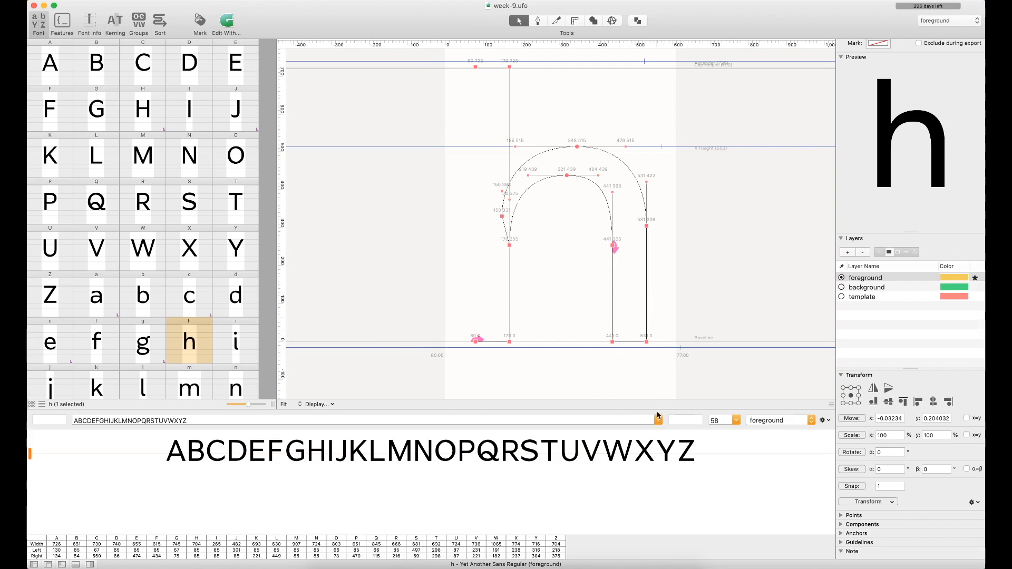
mouse_move(659, 416)
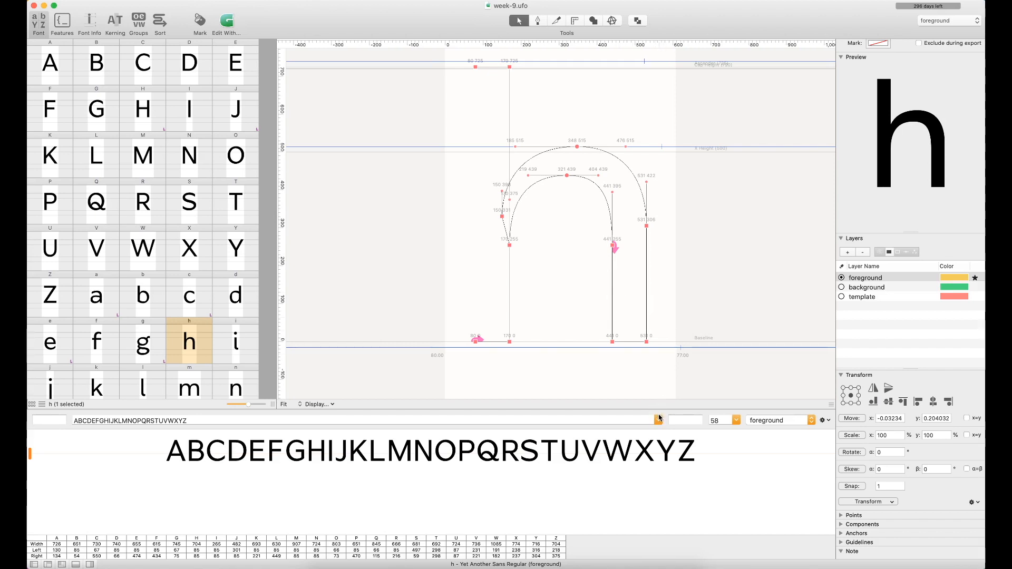
Change the Space Center preview text to nn/h nn oo/h oo.
click(658, 420)
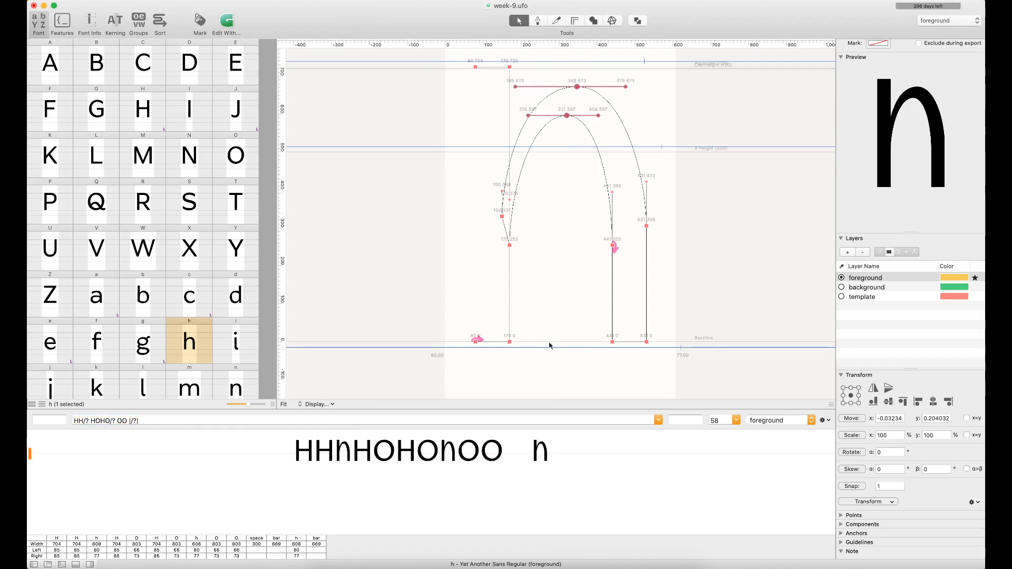
mouse_move(495, 202)
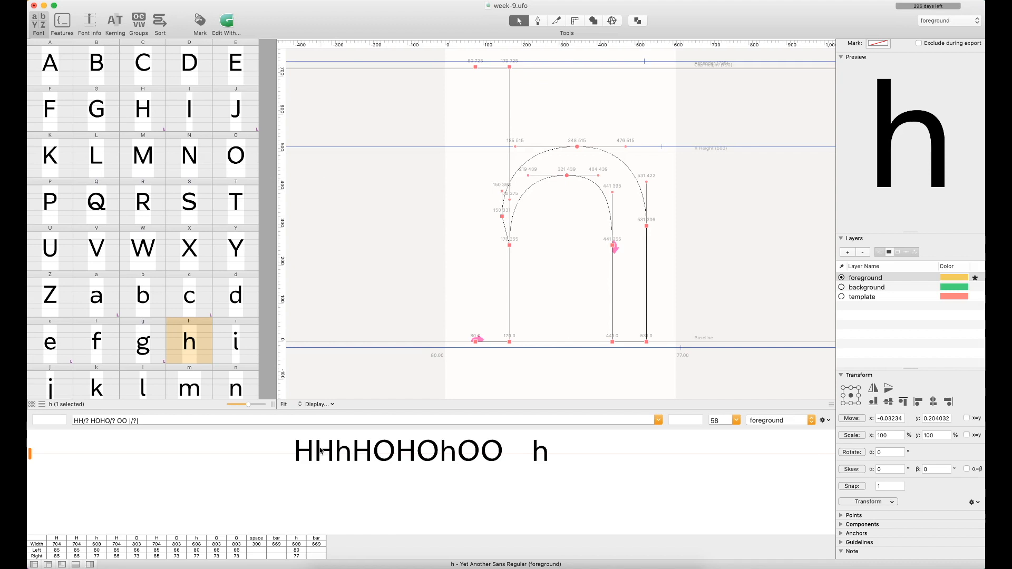
mouse_move(352, 472)
text(nn/? nn oo/? oo)
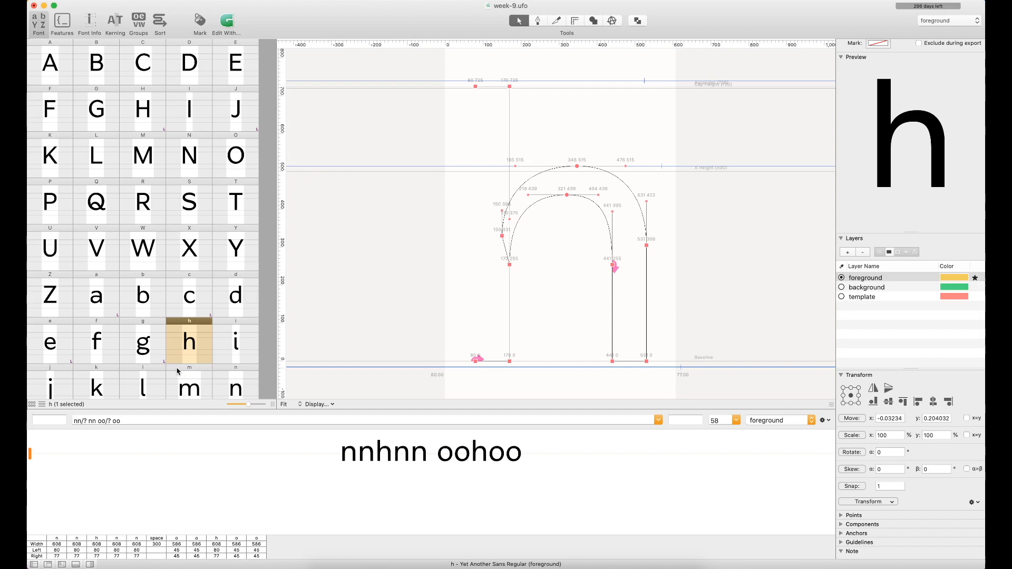
mouse_move(458, 68)
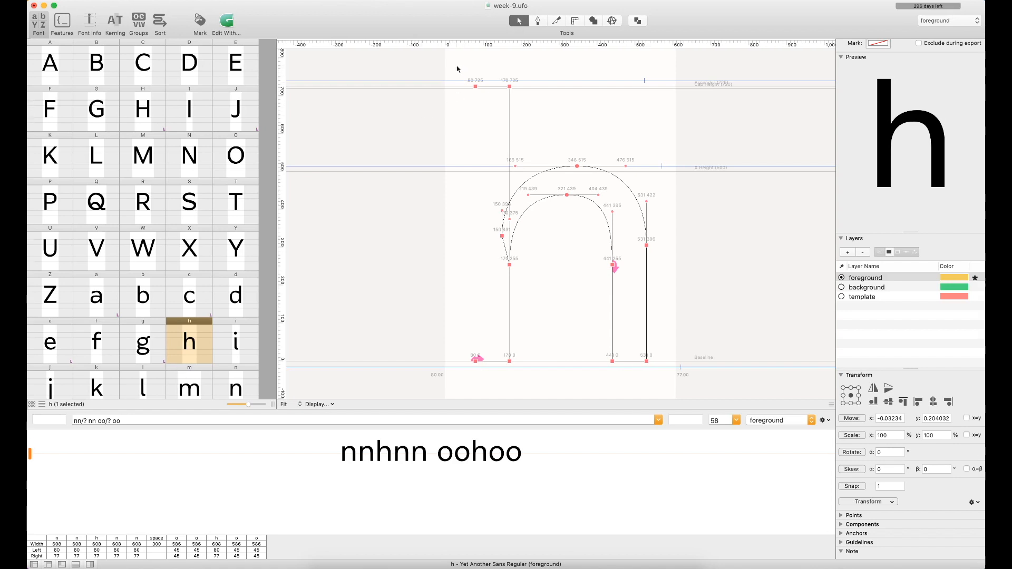
mouse_move(636, 143)
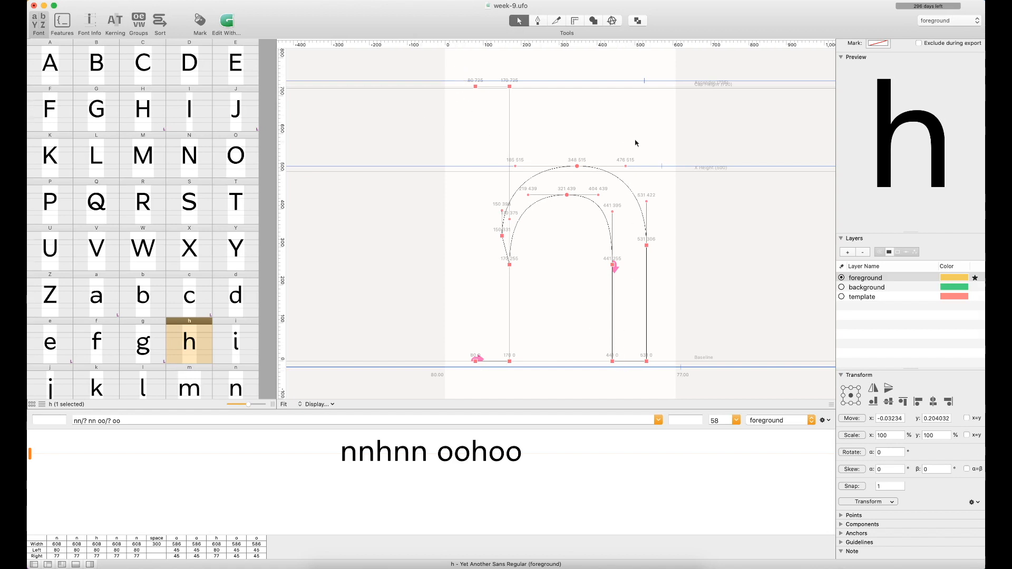
mouse_move(647, 166)
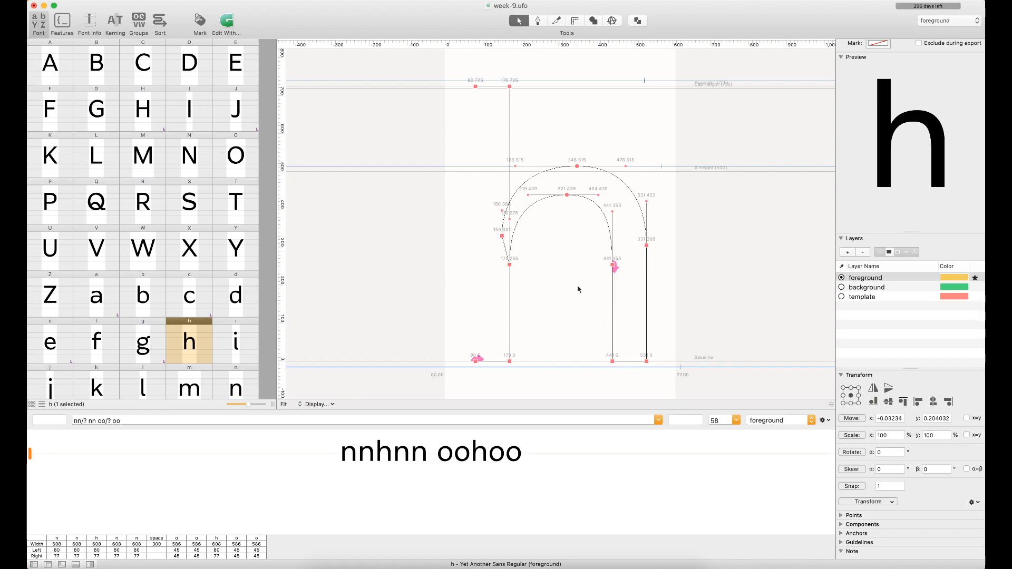
mouse_move(581, 312)
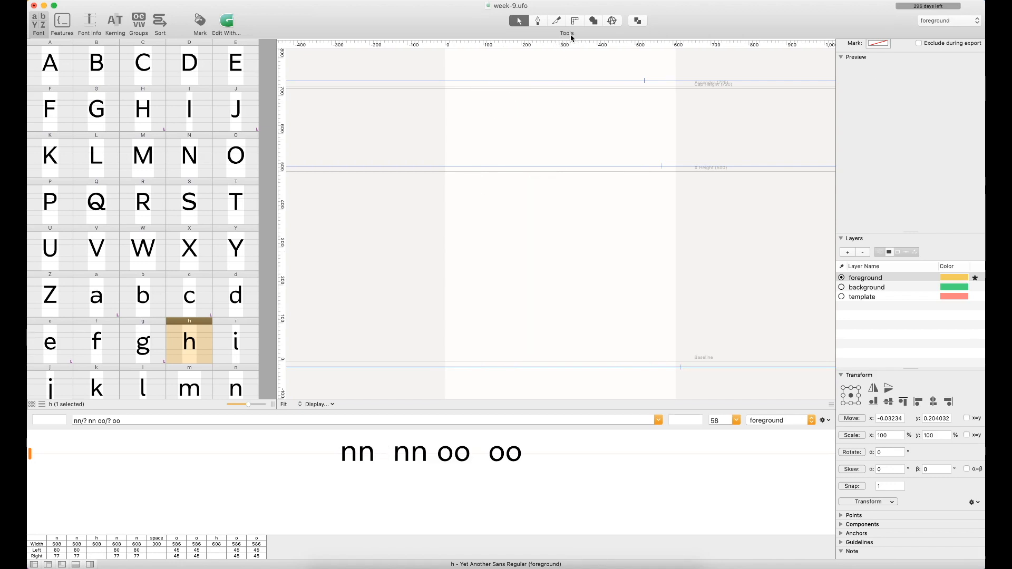
mouse_move(504, 138)
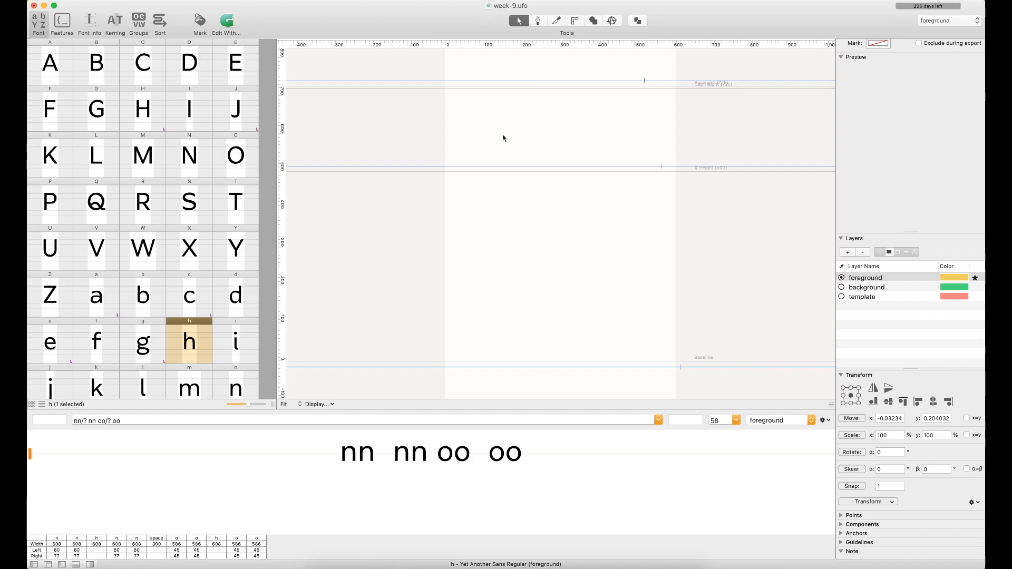
mouse_move(593, 19)
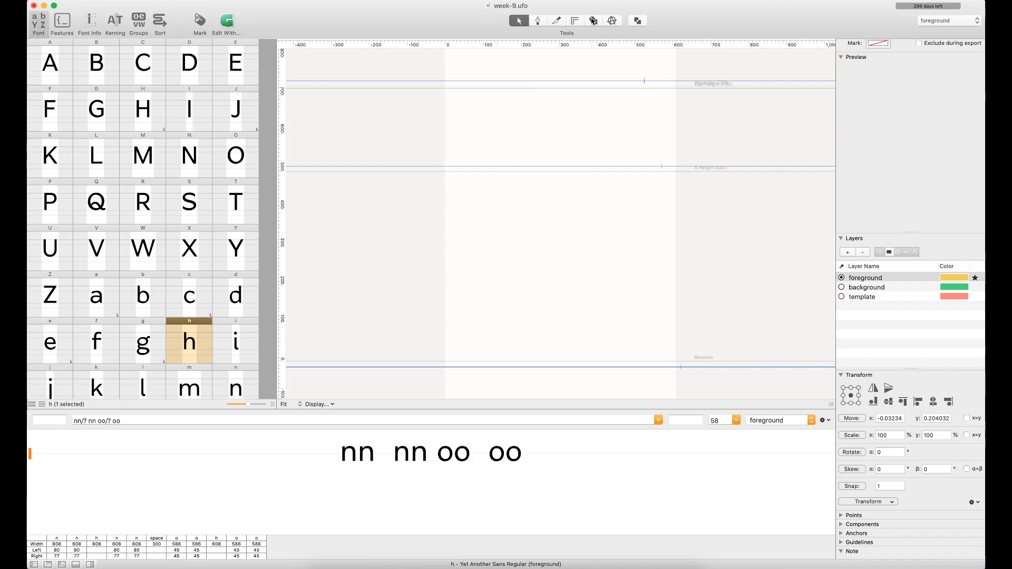
Draw h's stems as rectangles and lower the right stem's top to 358.
click(593, 20)
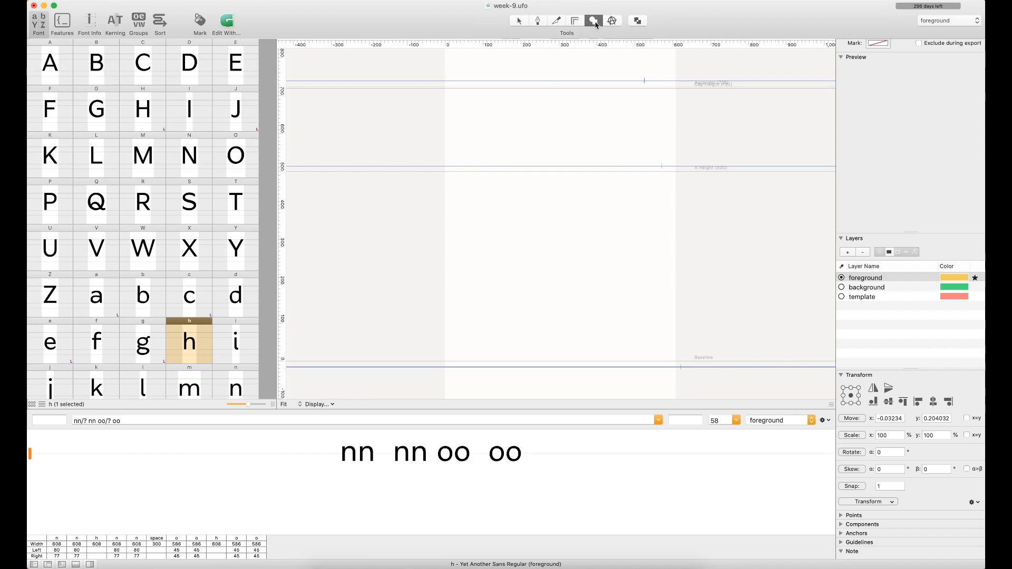
mouse_move(587, 27)
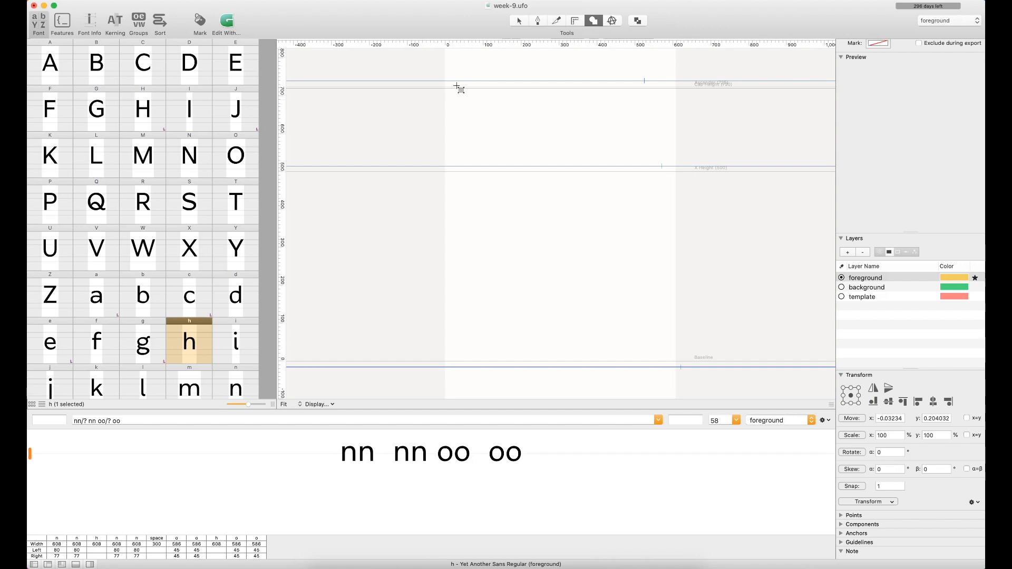
mouse_move(465, 99)
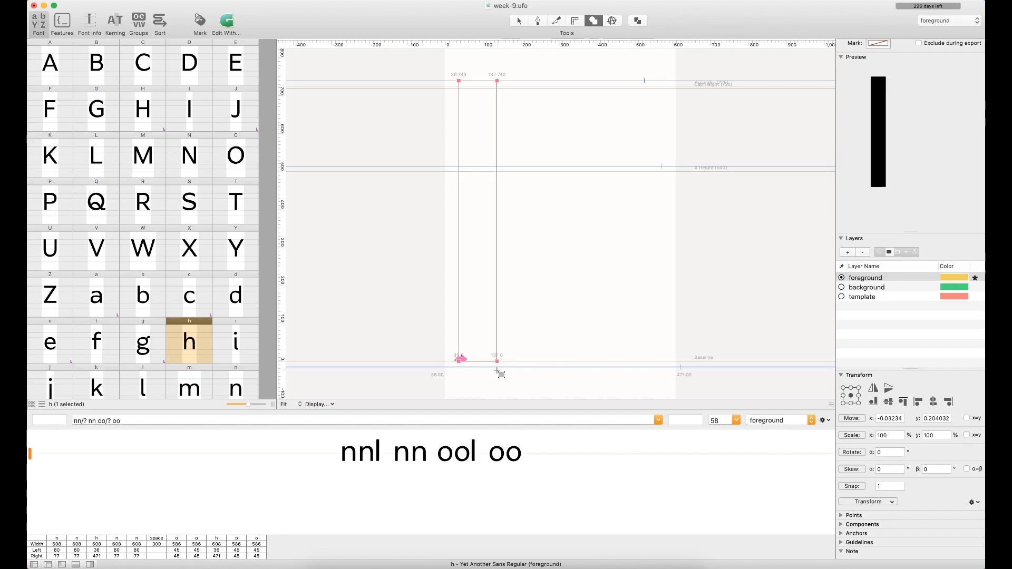
mouse_move(476, 381)
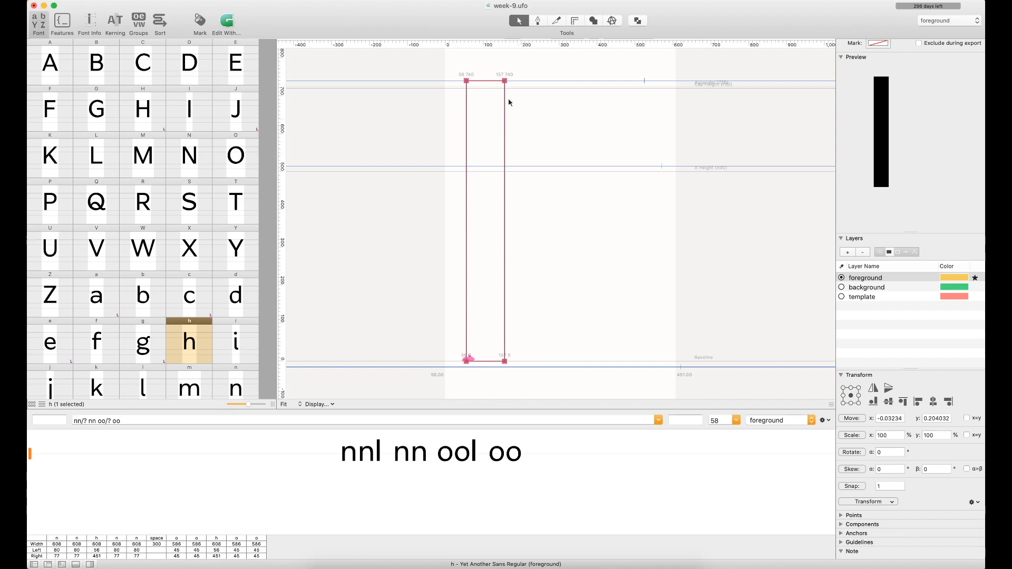
mouse_move(544, 144)
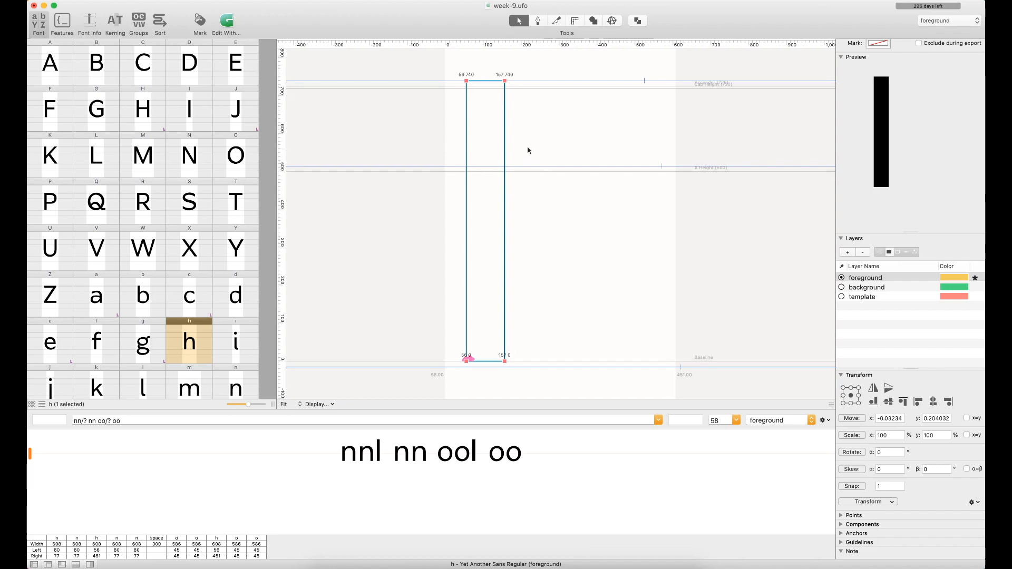
mouse_move(537, 159)
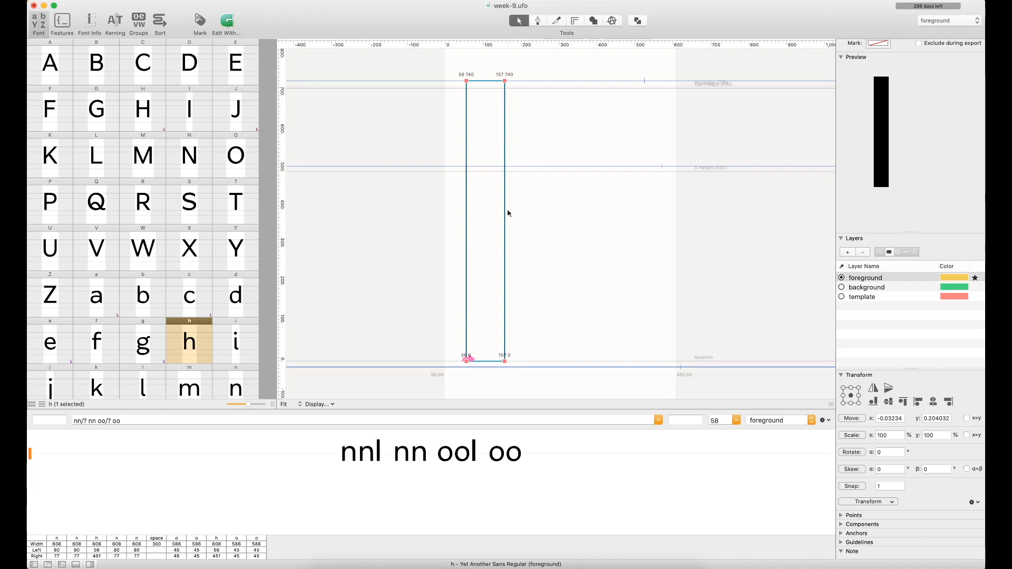
mouse_move(496, 146)
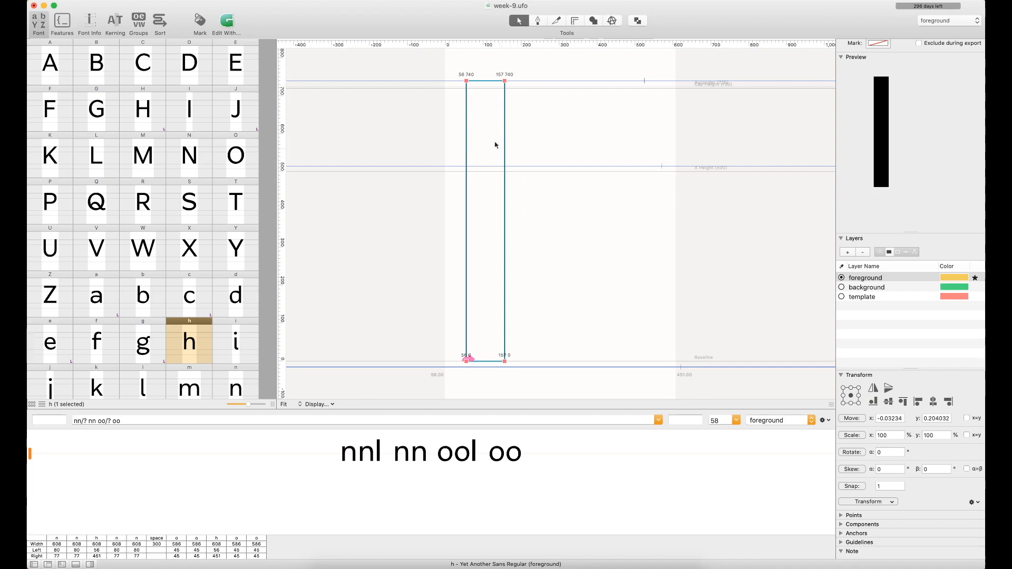
mouse_move(506, 111)
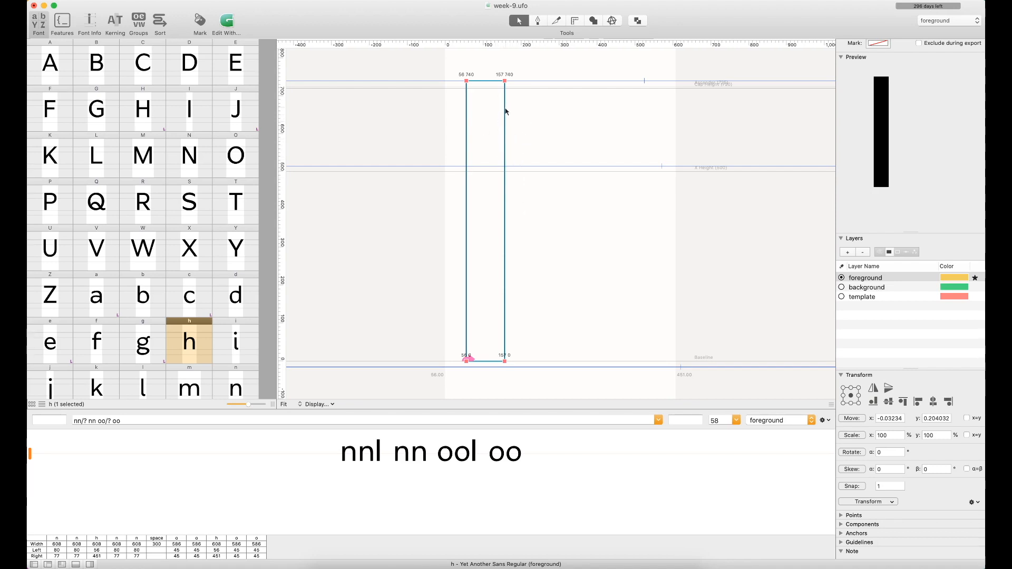
mouse_move(461, 175)
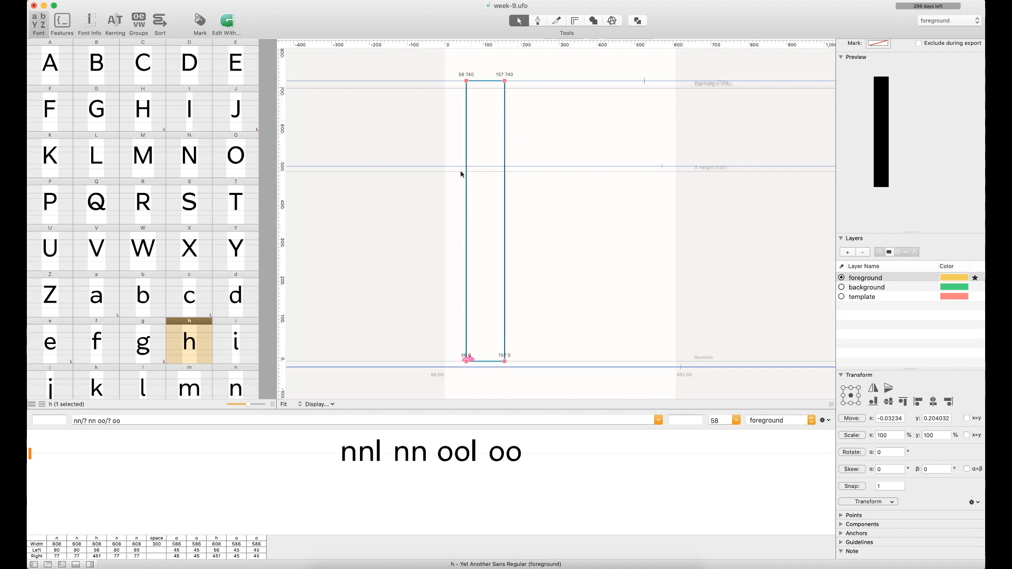
mouse_move(505, 138)
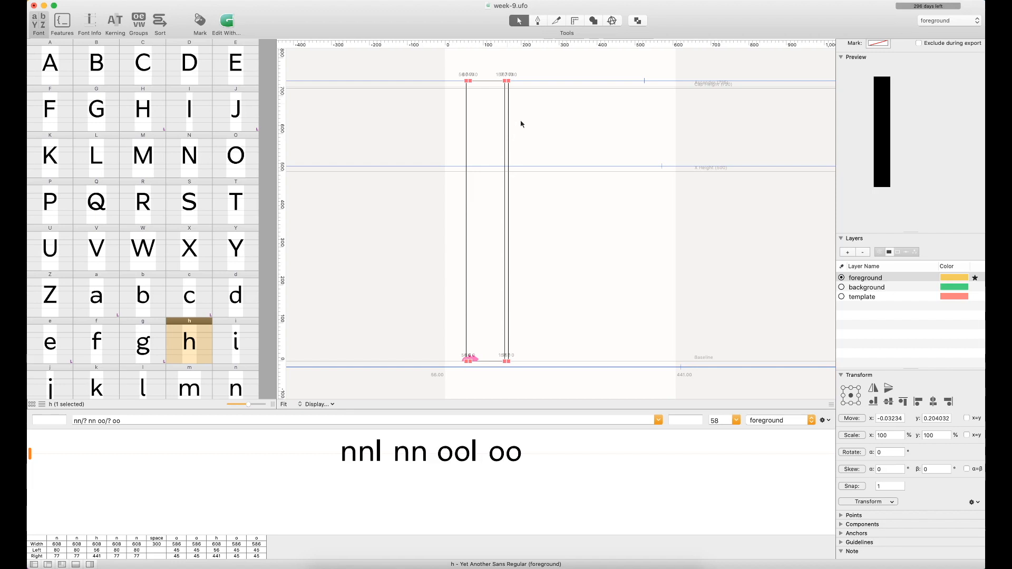
mouse_move(509, 124)
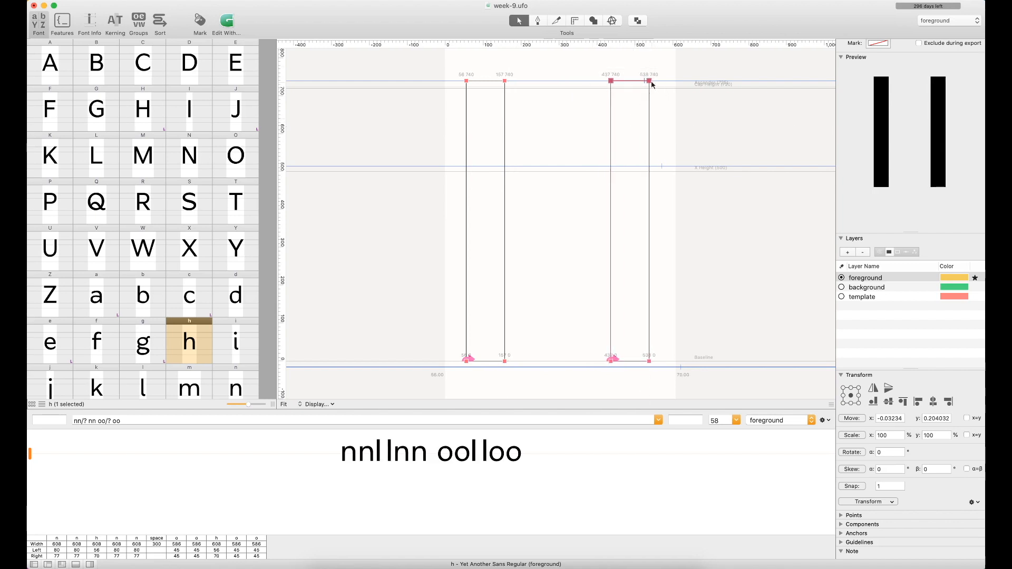
drag(648, 84, 647, 213)
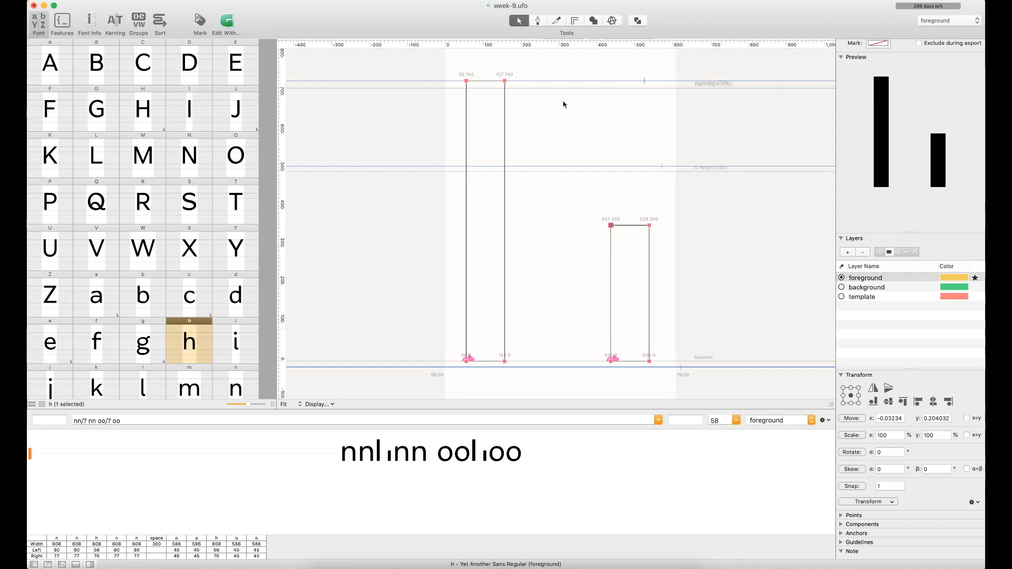
click(574, 20)
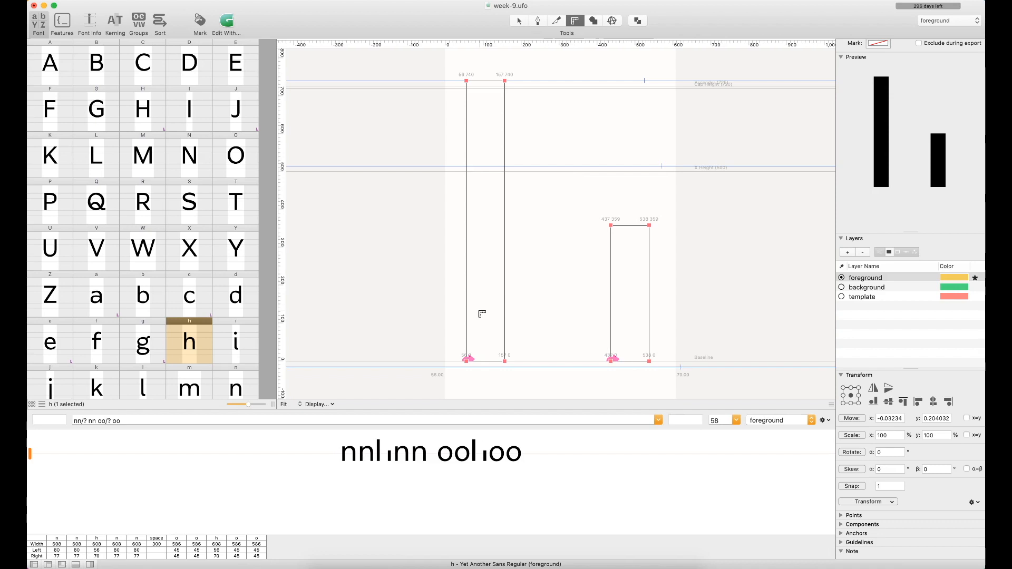
mouse_move(445, 264)
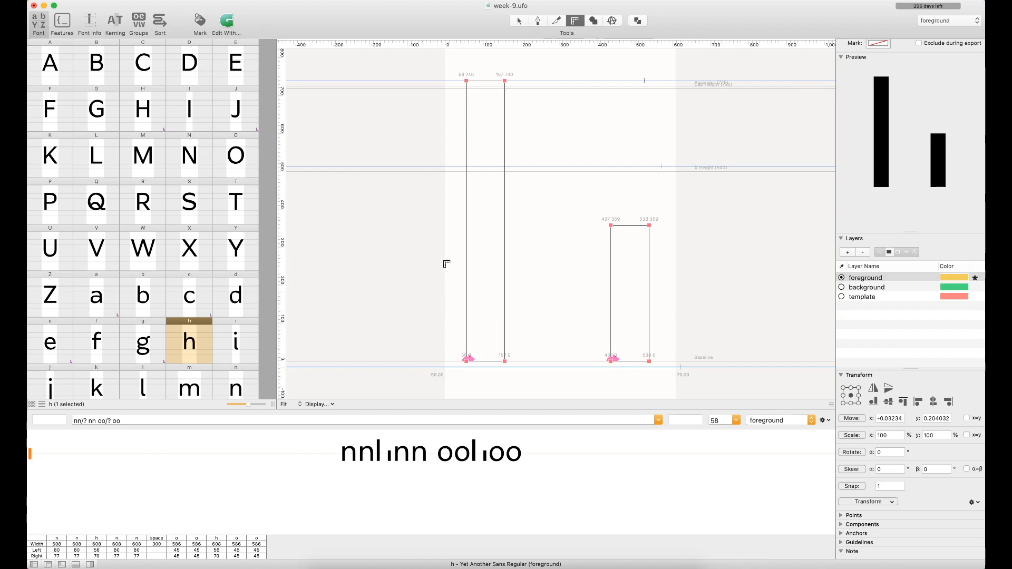
mouse_move(458, 293)
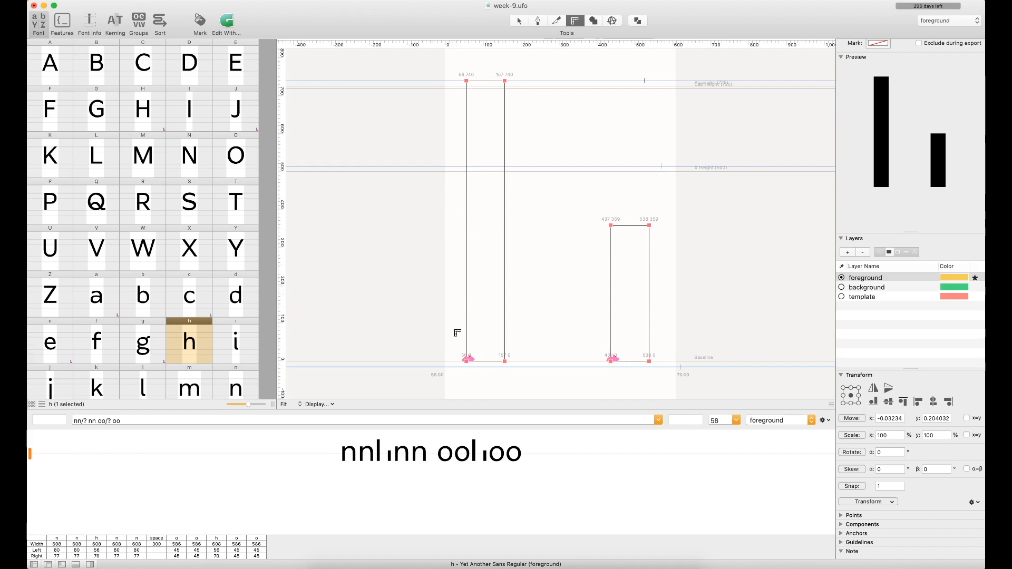
mouse_move(455, 319)
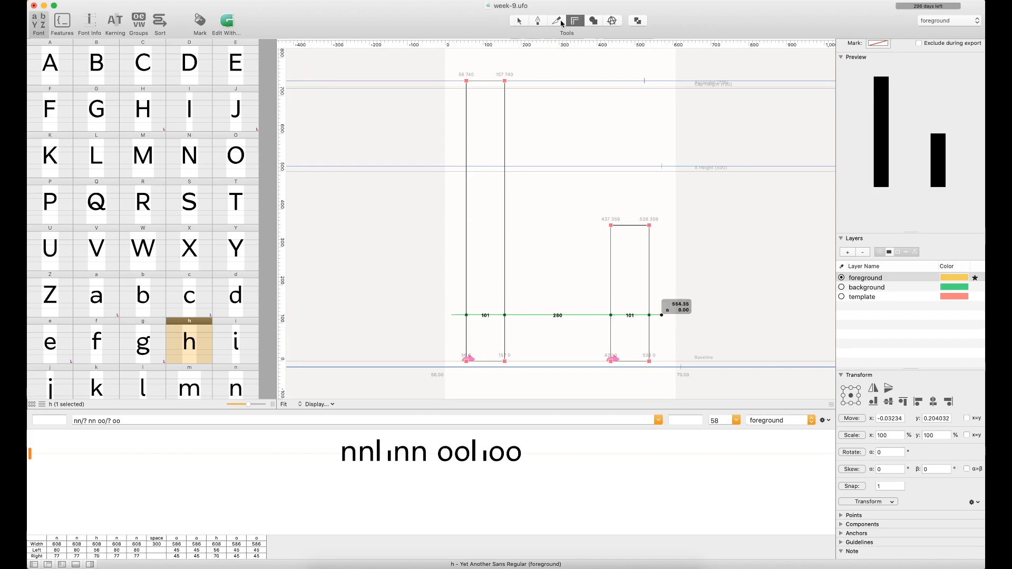
mouse_move(523, 25)
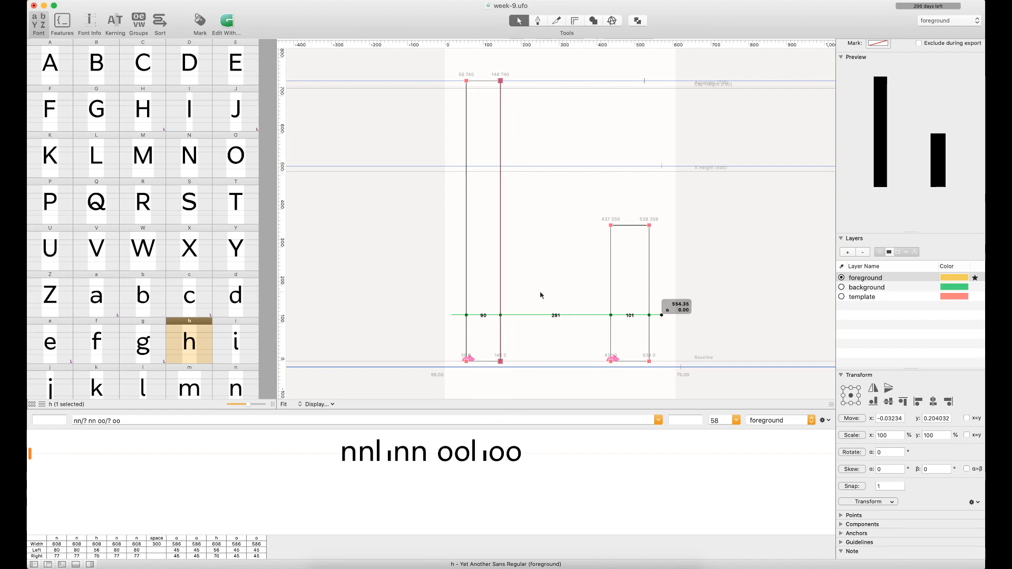
mouse_move(600, 233)
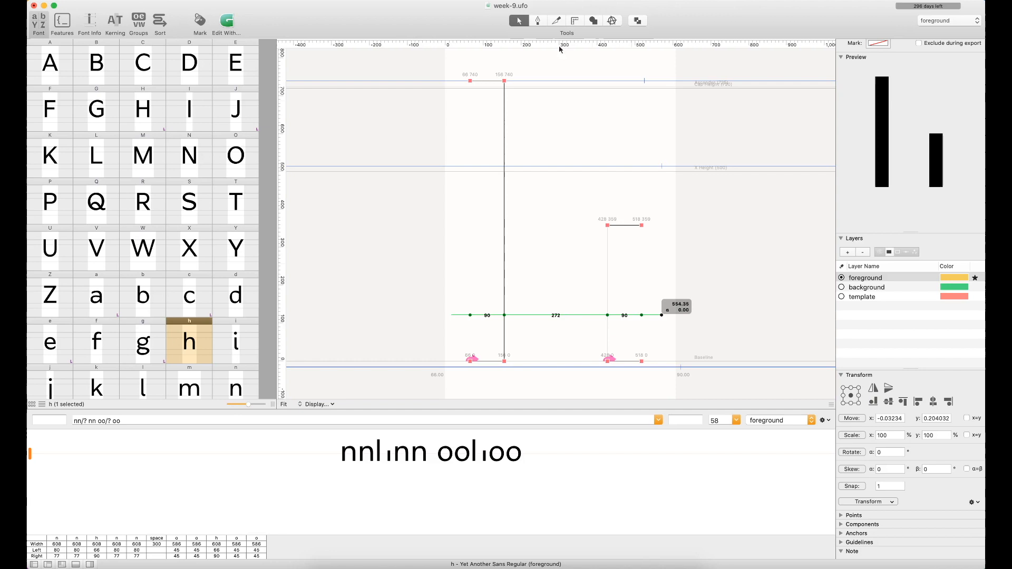
Thin both h stems to 90 units and add a vertical guide through the counter.
click(574, 20)
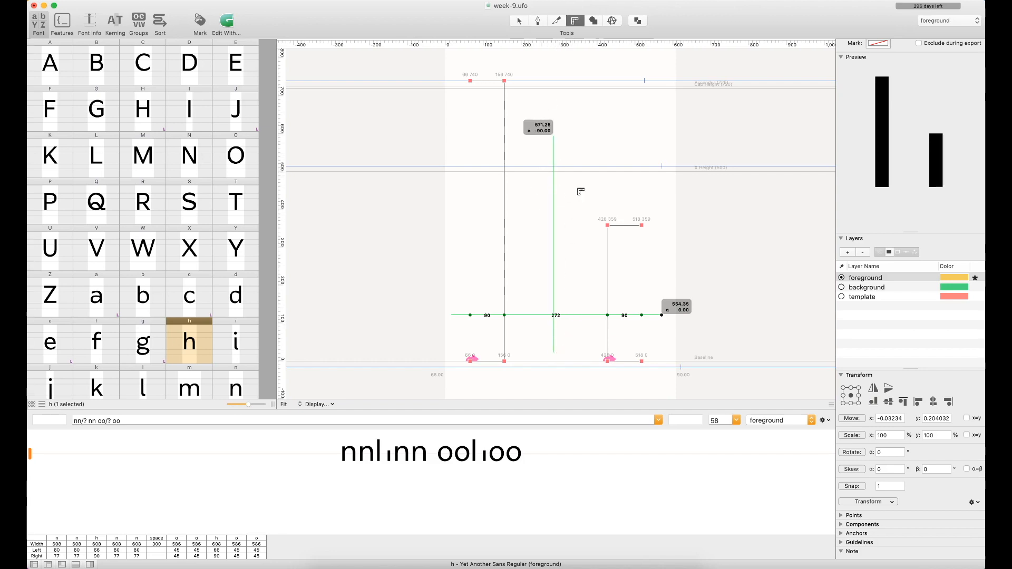
mouse_move(629, 244)
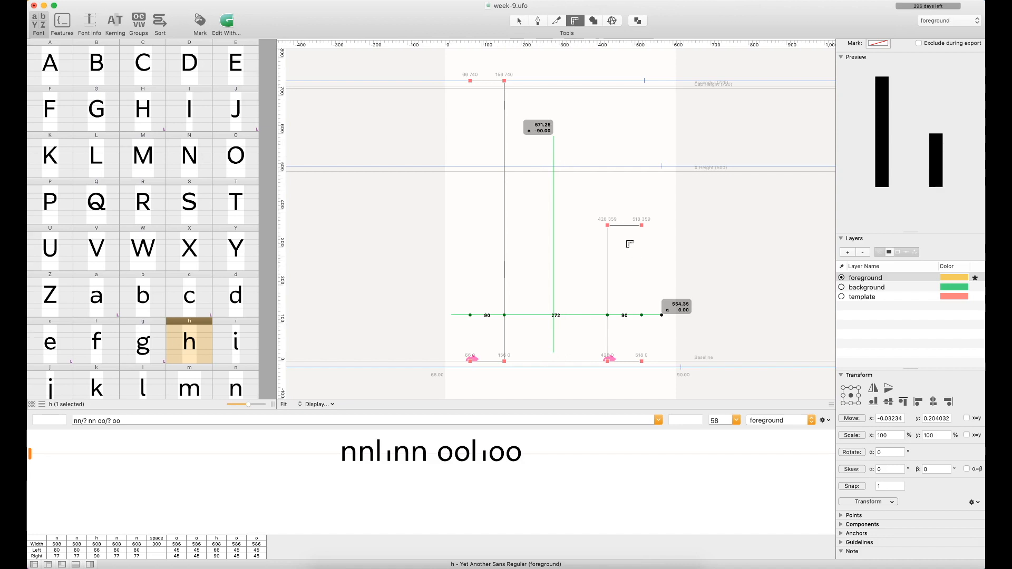
mouse_move(637, 252)
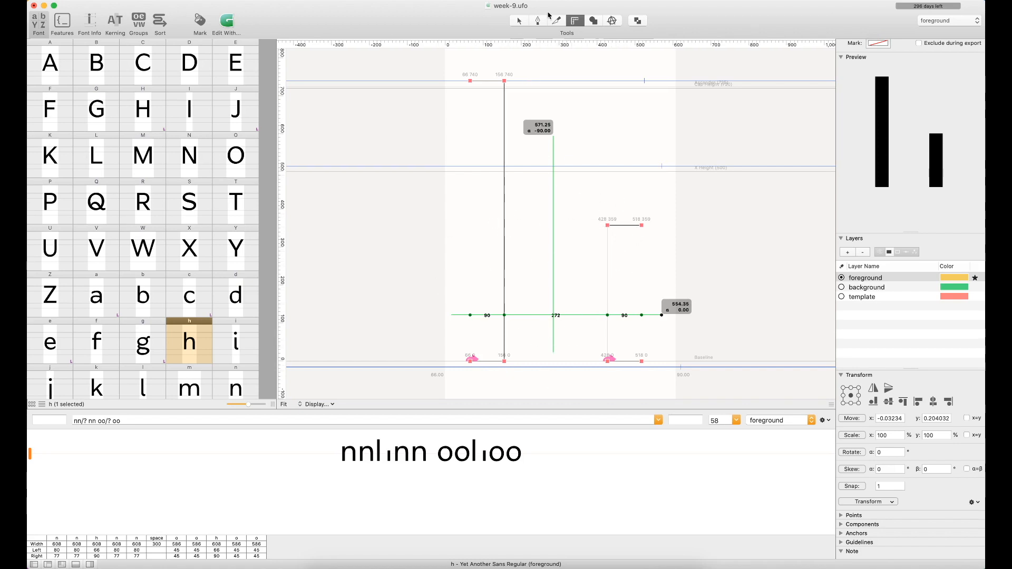
click(537, 20)
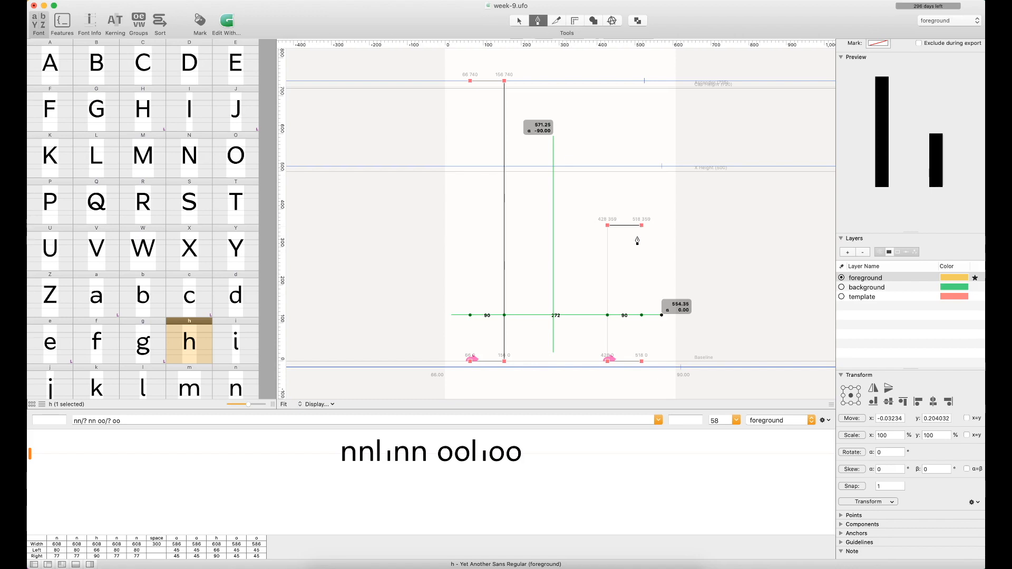
mouse_move(487, 259)
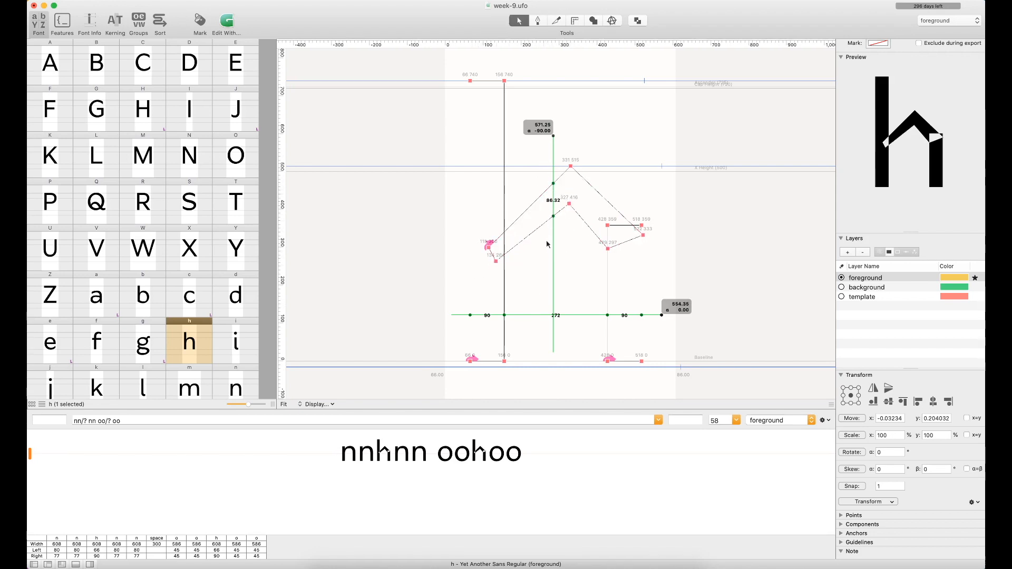
mouse_move(612, 204)
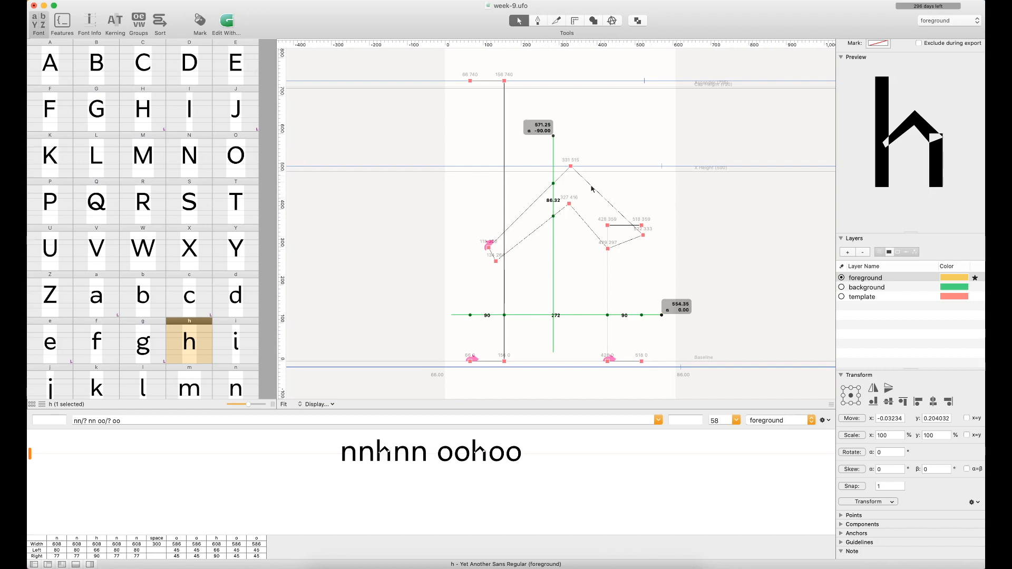
Bring up the context menu on the selected arch contour to remove overlap.
right_click(578, 181)
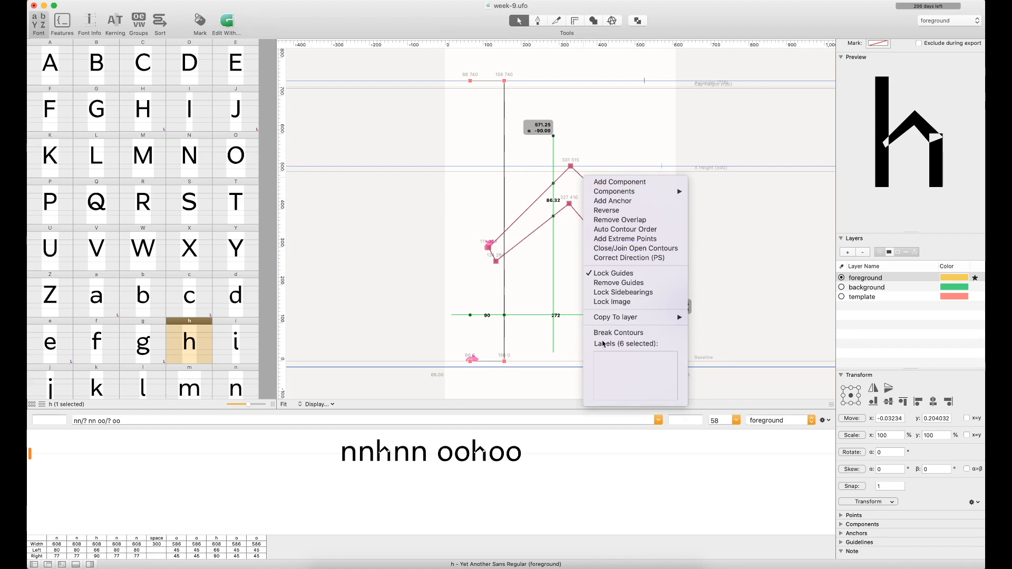
mouse_move(619, 210)
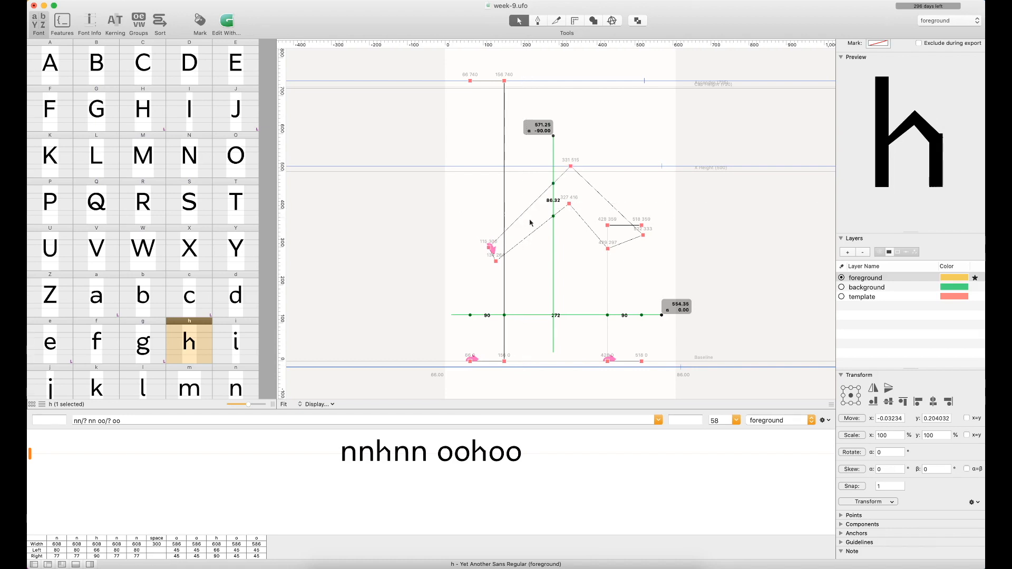
mouse_move(532, 208)
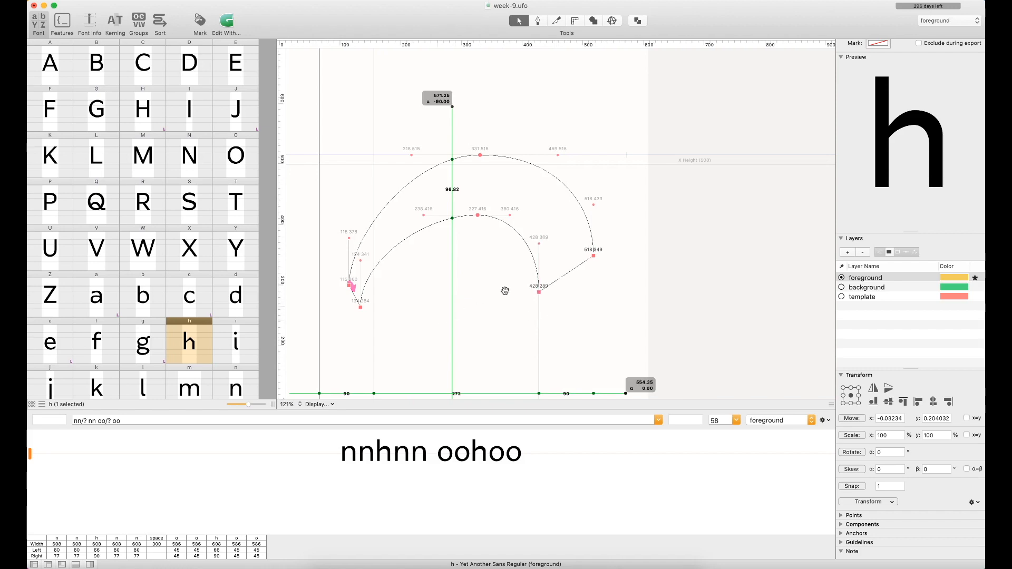
Move the inner arch's top point left and up to thin the h's arch at its top.
drag(504, 291, 715, 150)
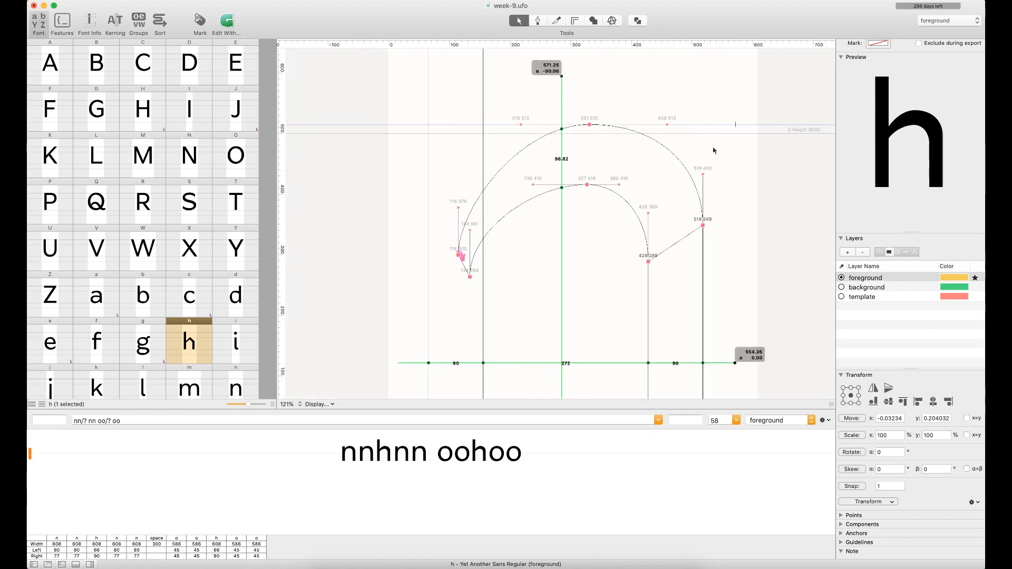
mouse_move(606, 127)
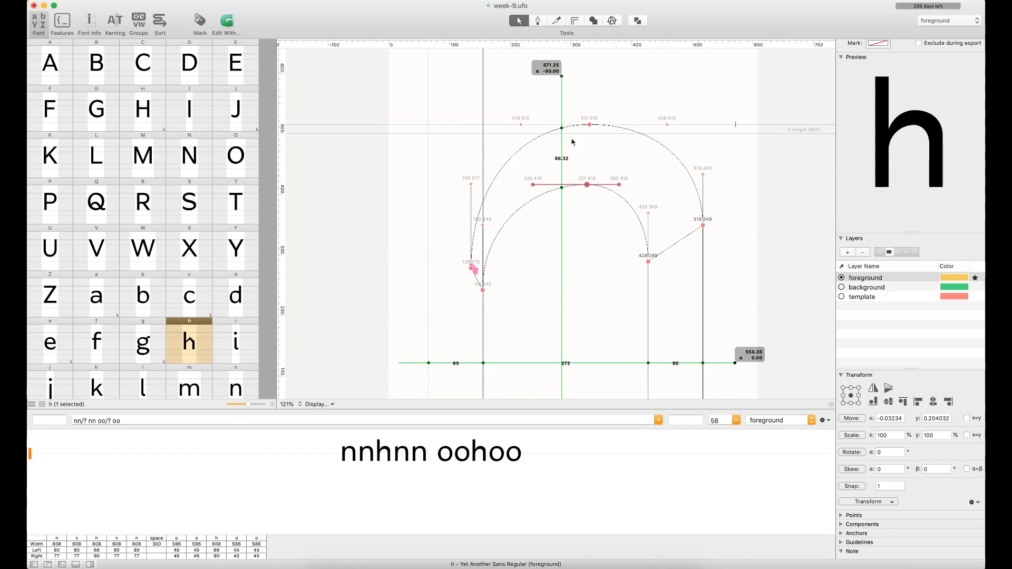
click(590, 124)
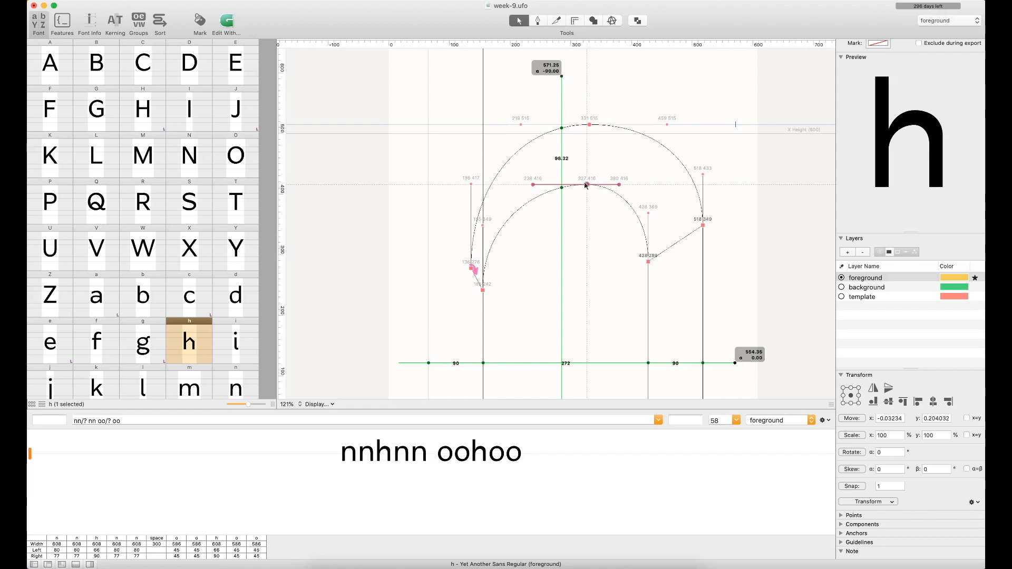
drag(586, 185, 561, 185)
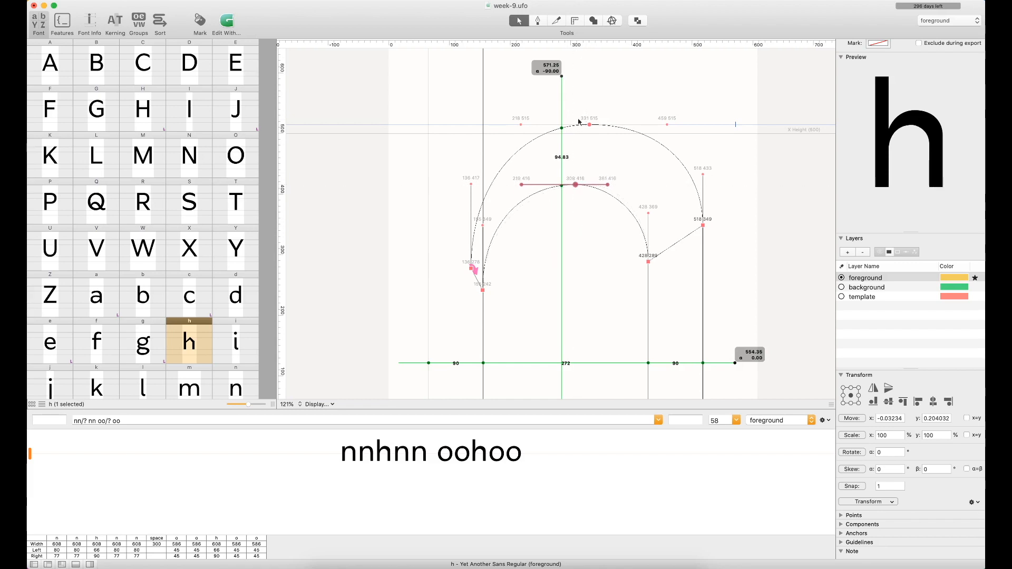
drag(575, 186, 574, 172)
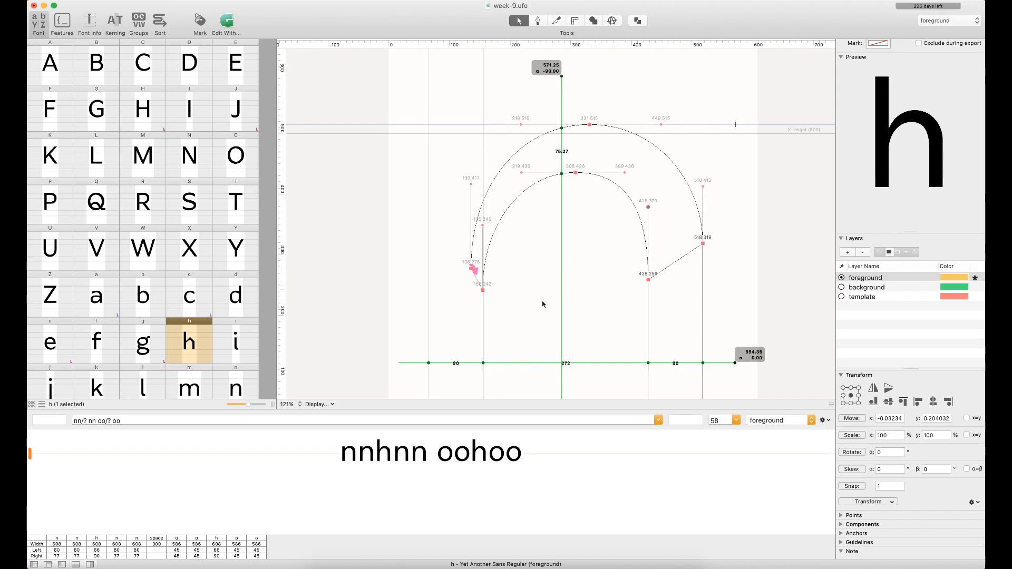
mouse_move(497, 302)
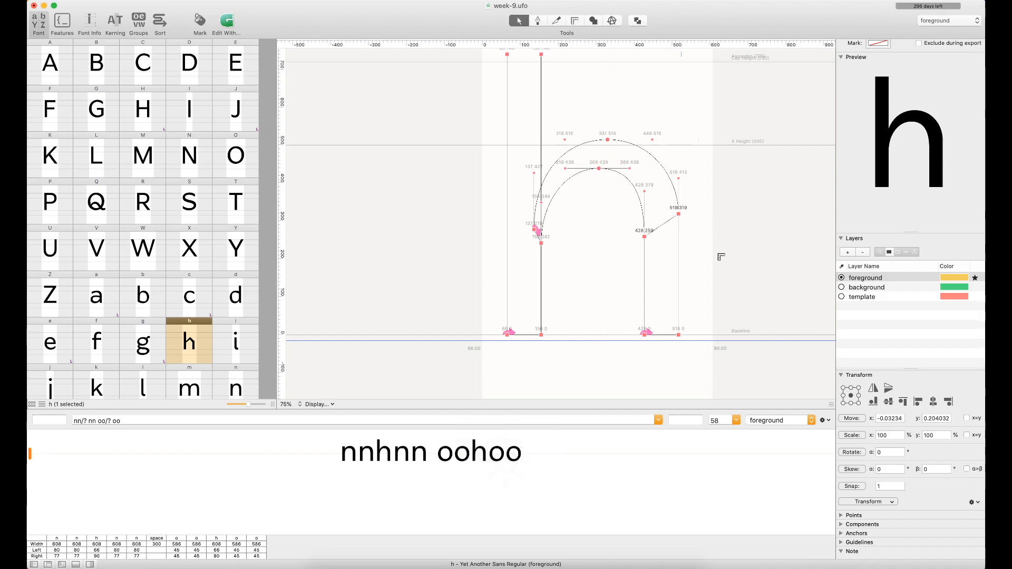
scroll(down, 3)
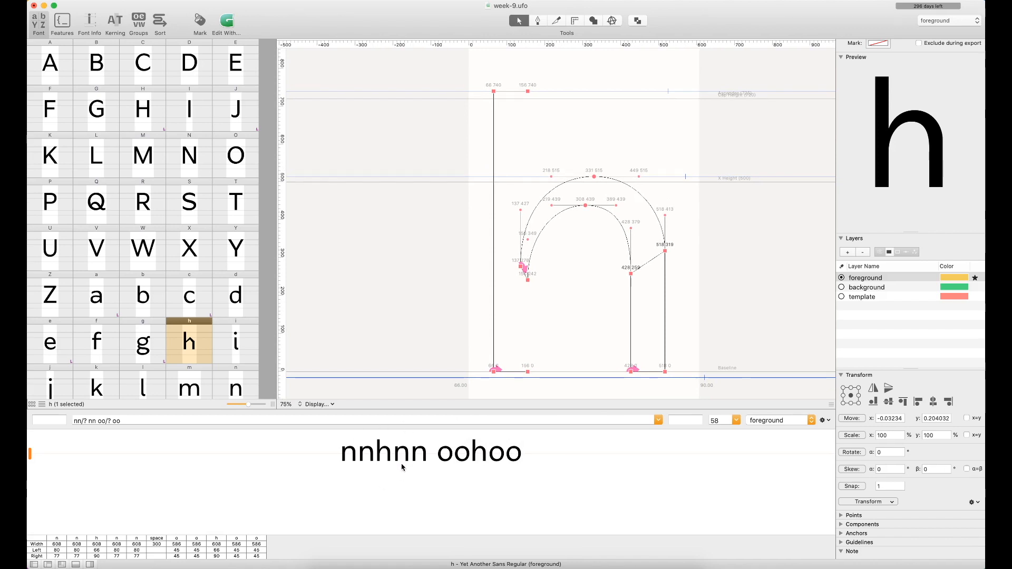
mouse_move(589, 321)
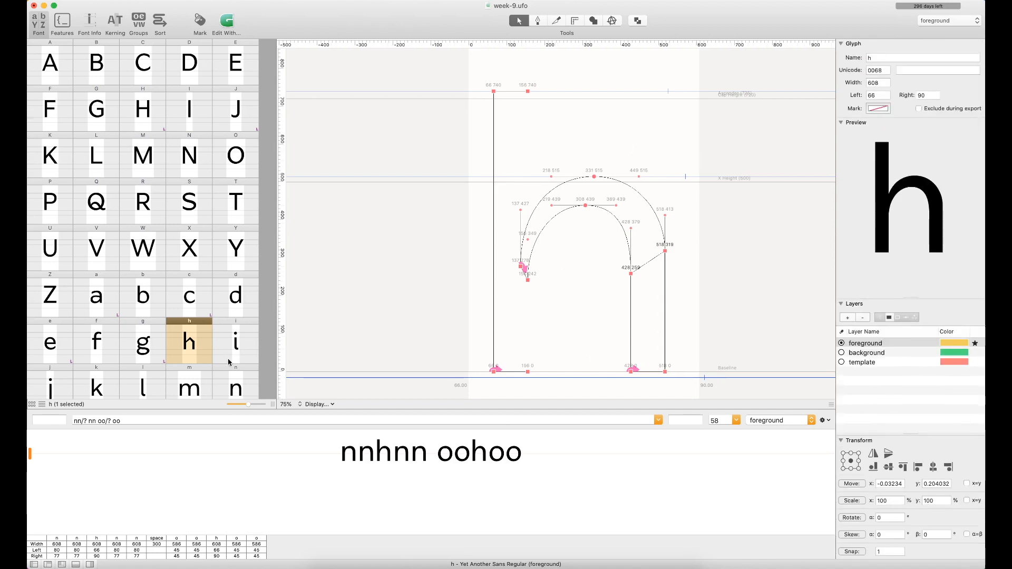
Compare n's sidebearings, then give h left 80 and right 77 for width 609.
click(235, 388)
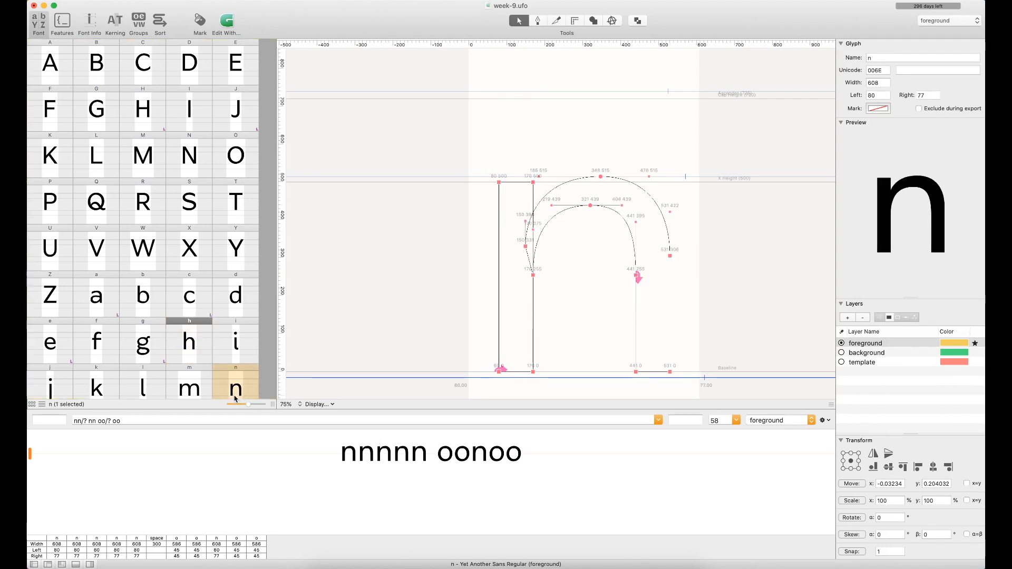
mouse_move(241, 392)
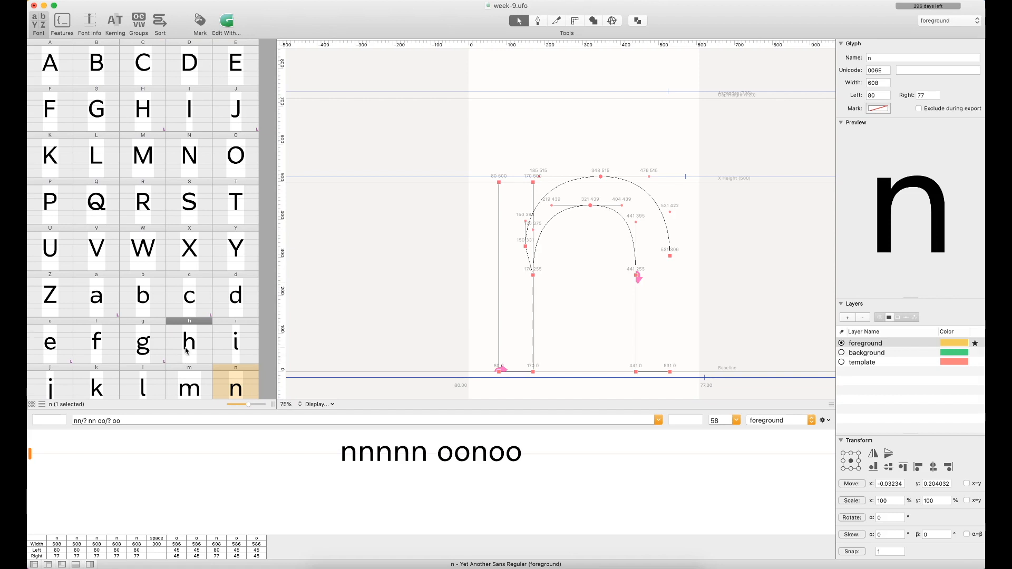
click(190, 342)
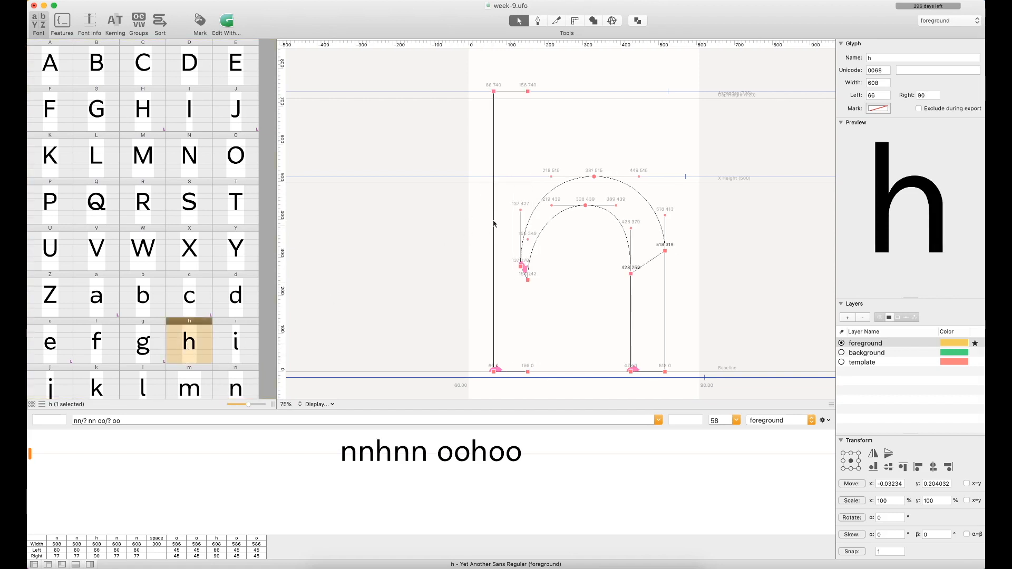
mouse_move(474, 221)
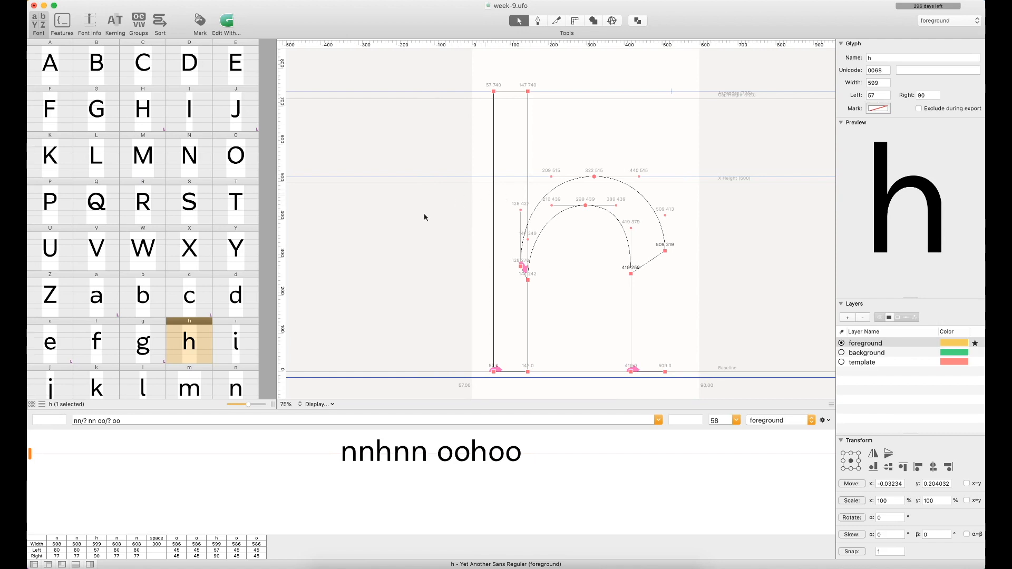
click(877, 95)
text(80)
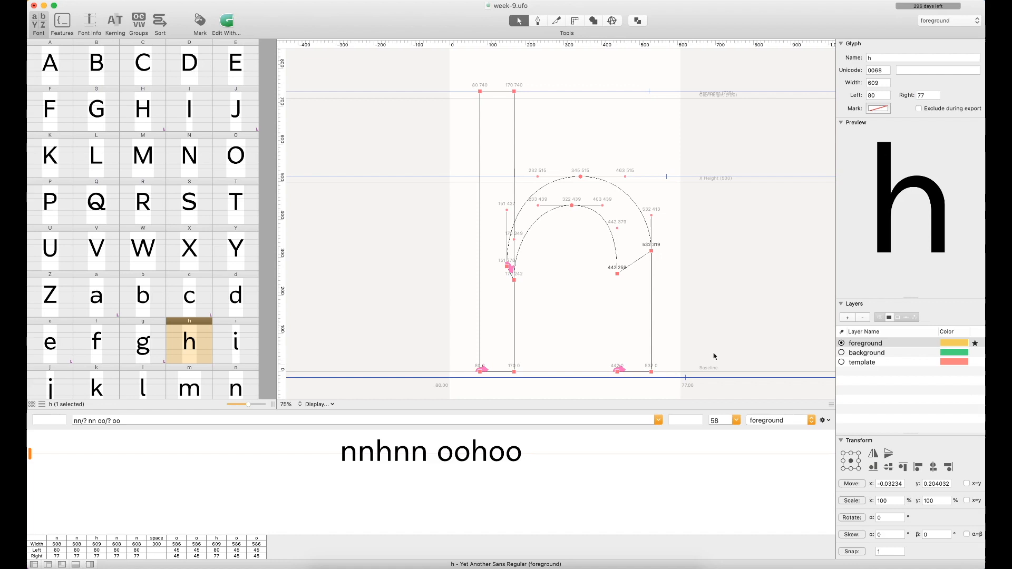
scroll(down, 3)
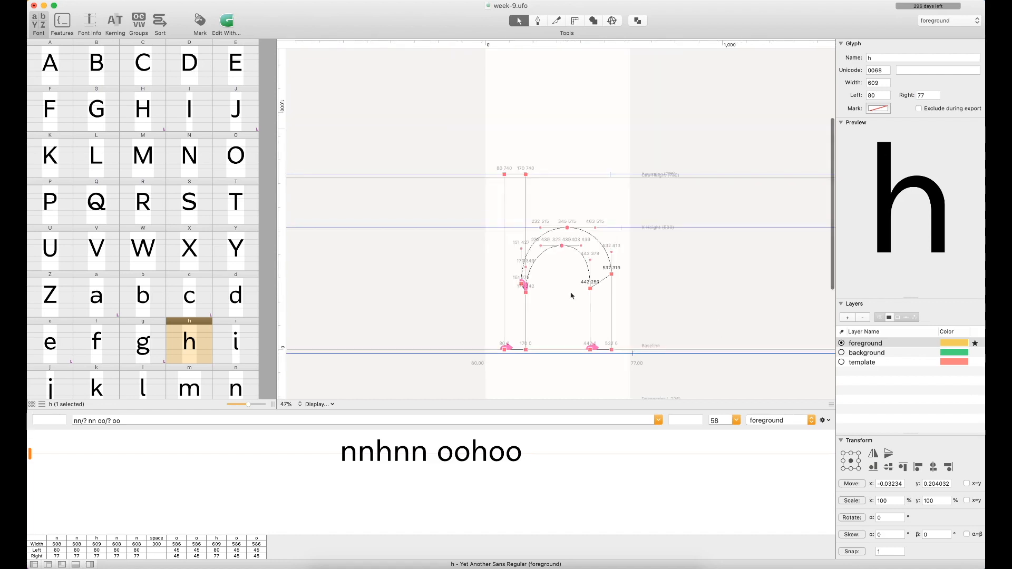